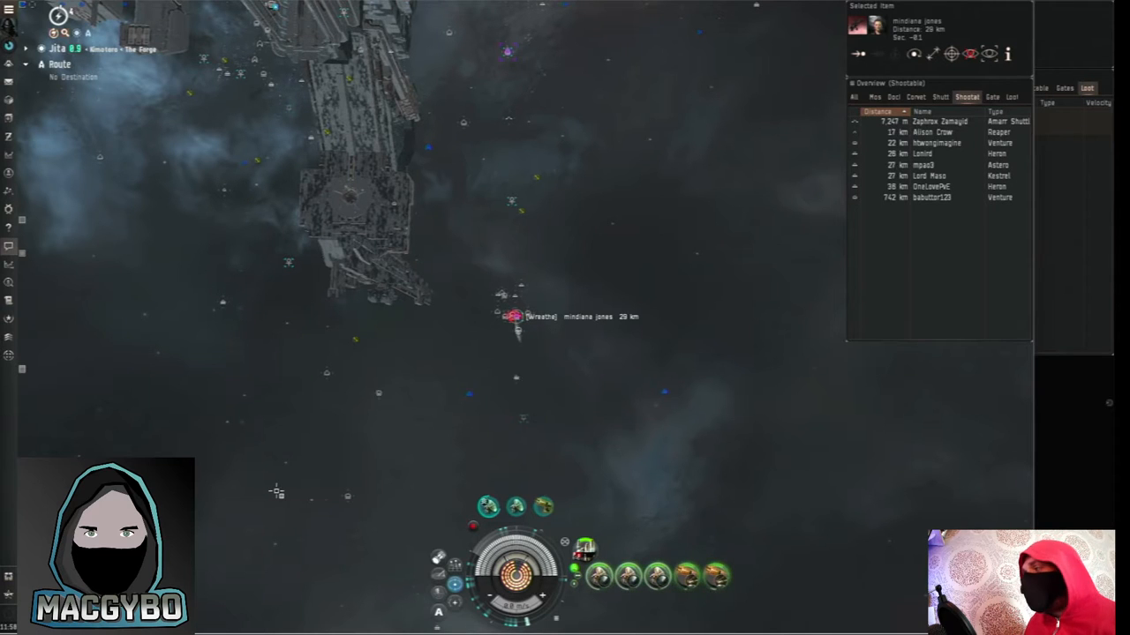
Show the information sheet for the Astero frigate near the Jita undock
right_click(611, 386)
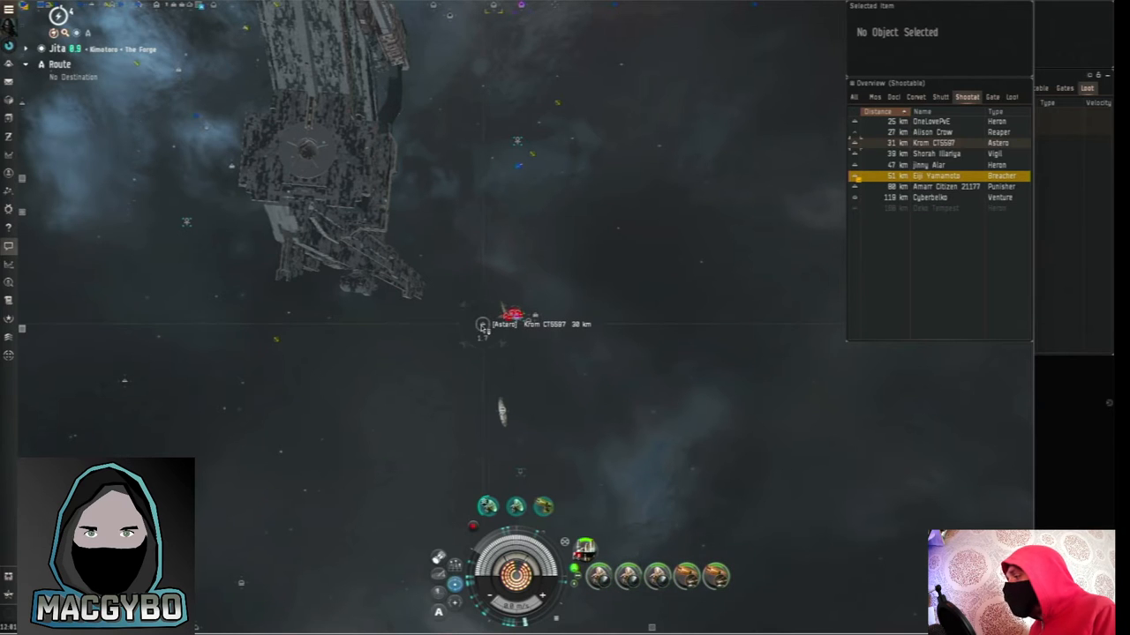
left_click(512, 315)
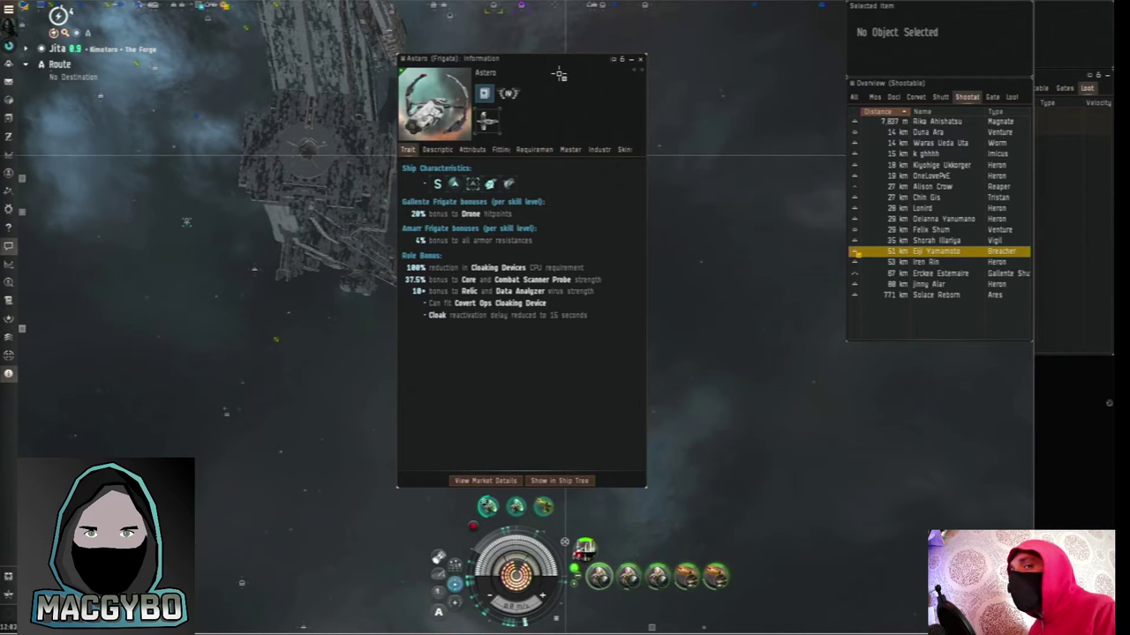
Close the Astero information sheet
left_click(639, 58)
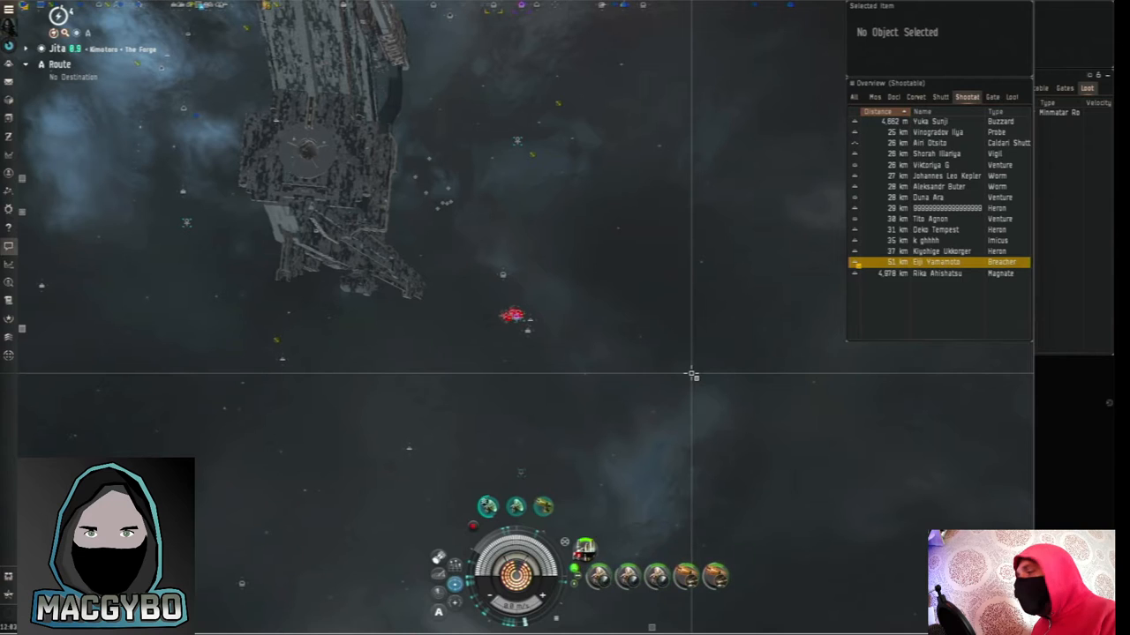
left_click(939, 293)
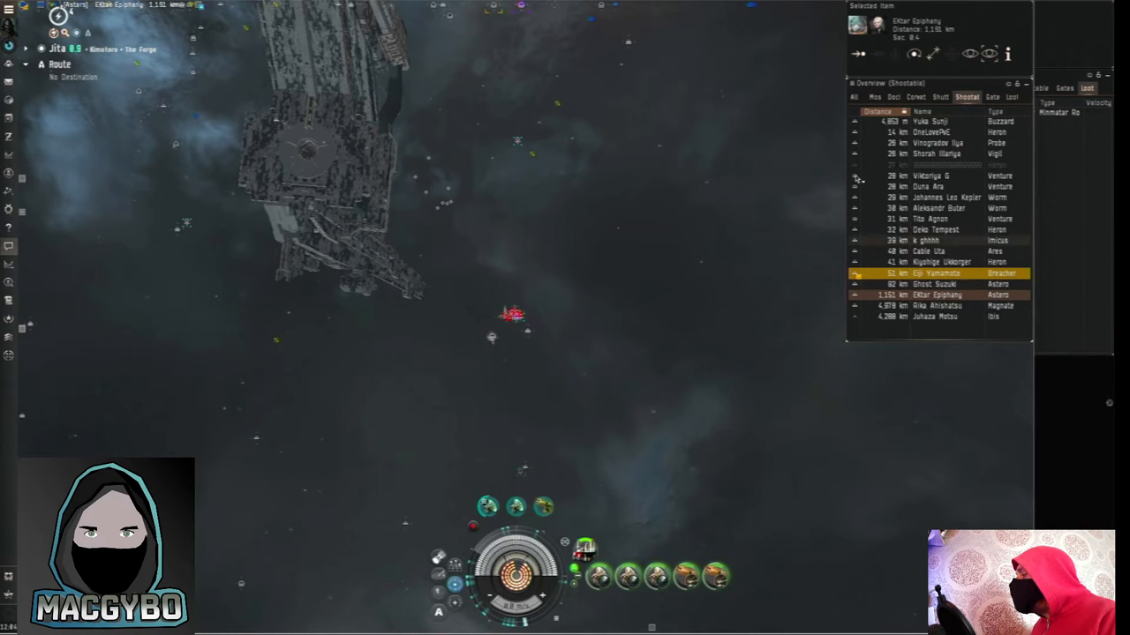
left_click(936, 283)
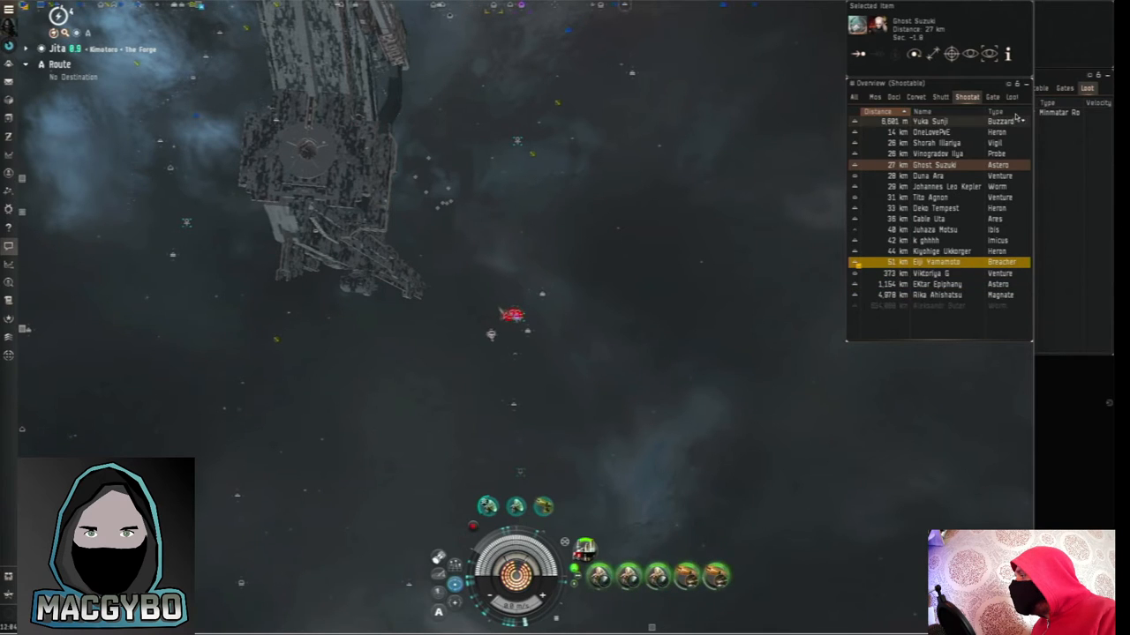
left_click(996, 111)
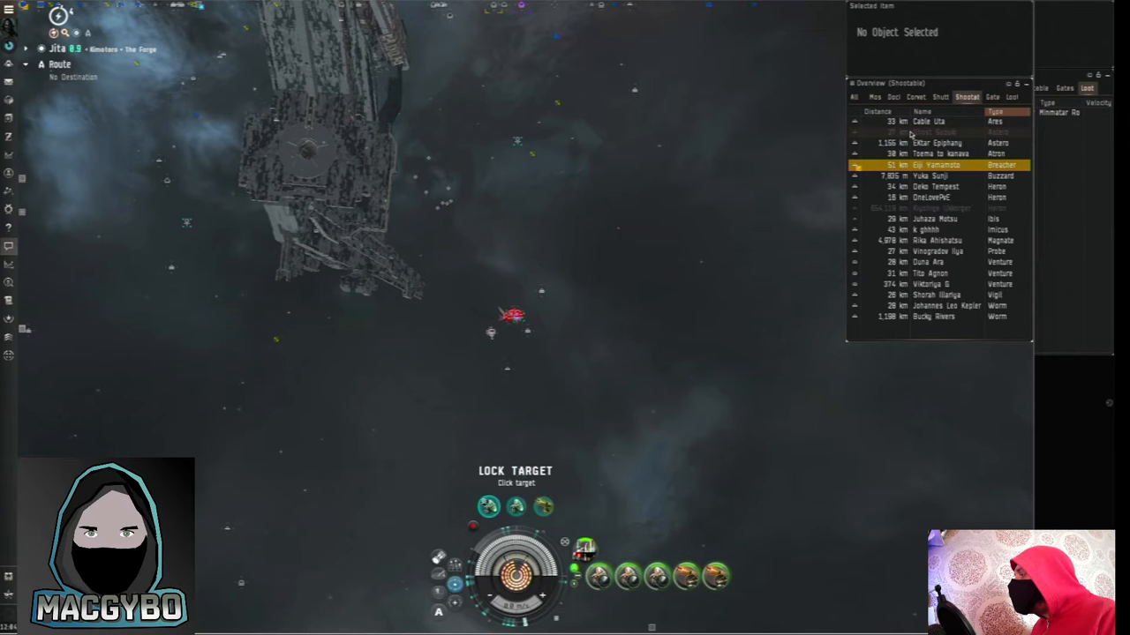
left_click(937, 141)
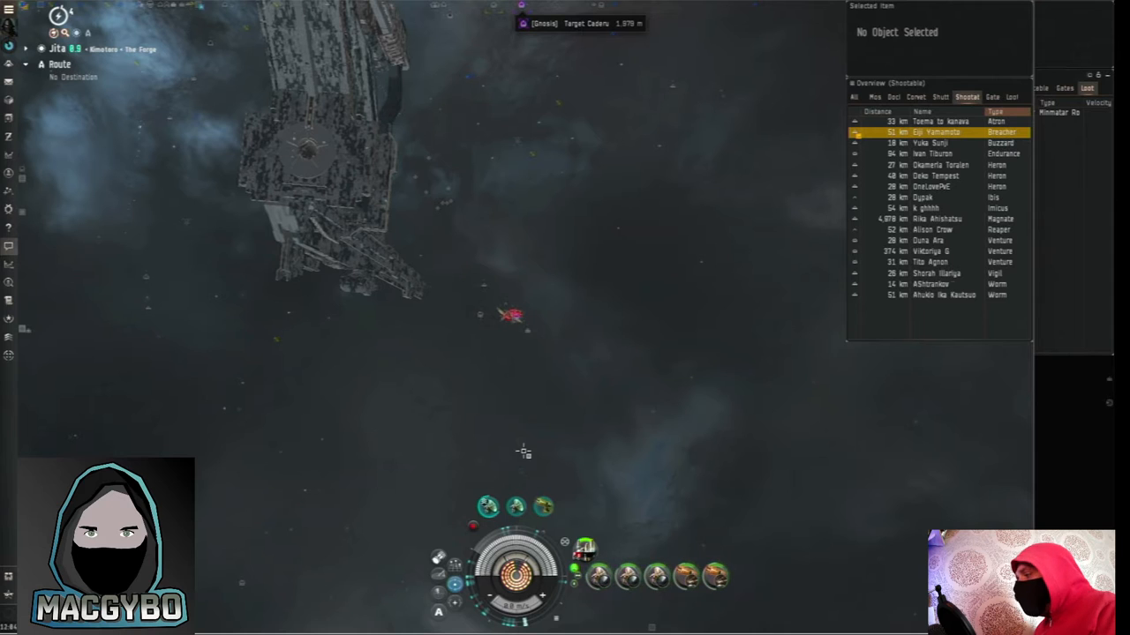
mouse_move(487, 506)
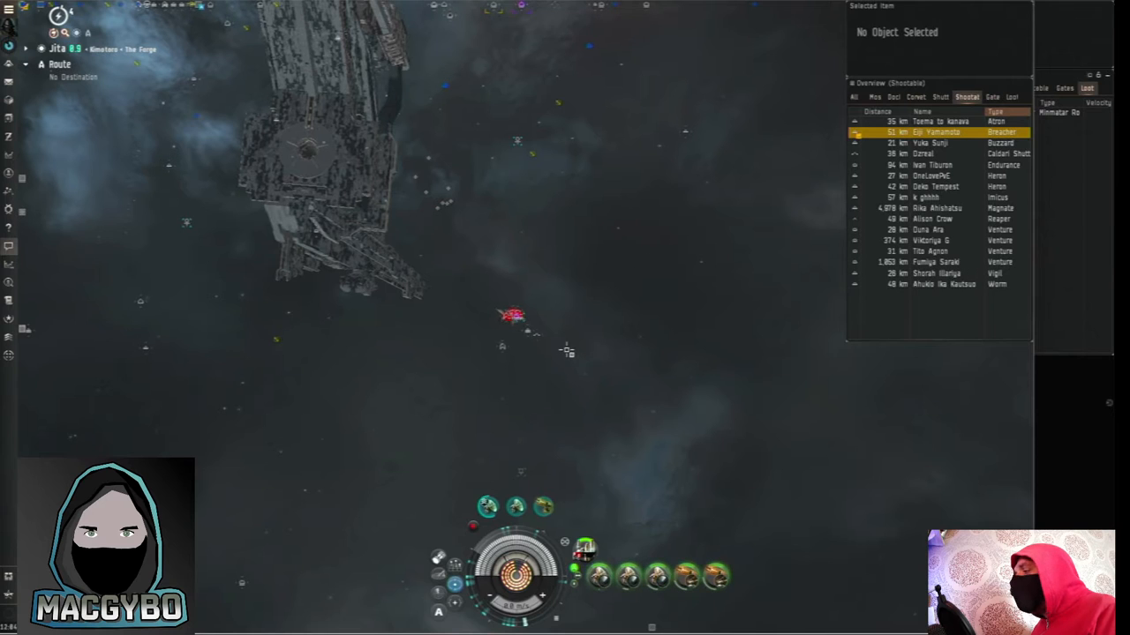
mouse_move(515, 316)
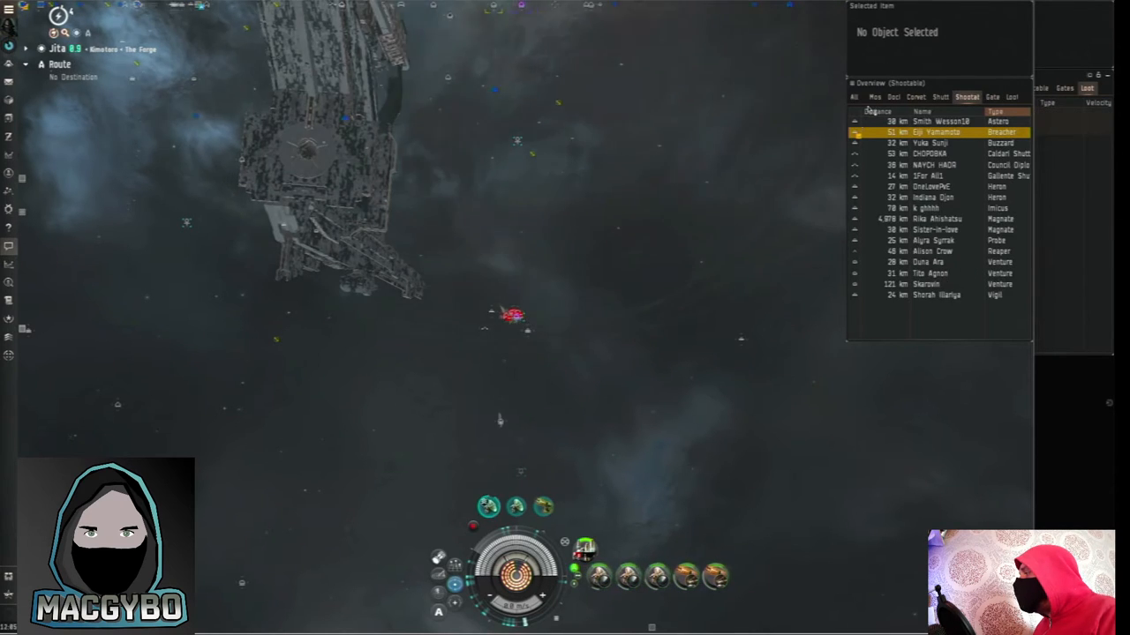
Select nearby ships in the Overview, ending on an Astero about 7.6 km away
left_click(936, 120)
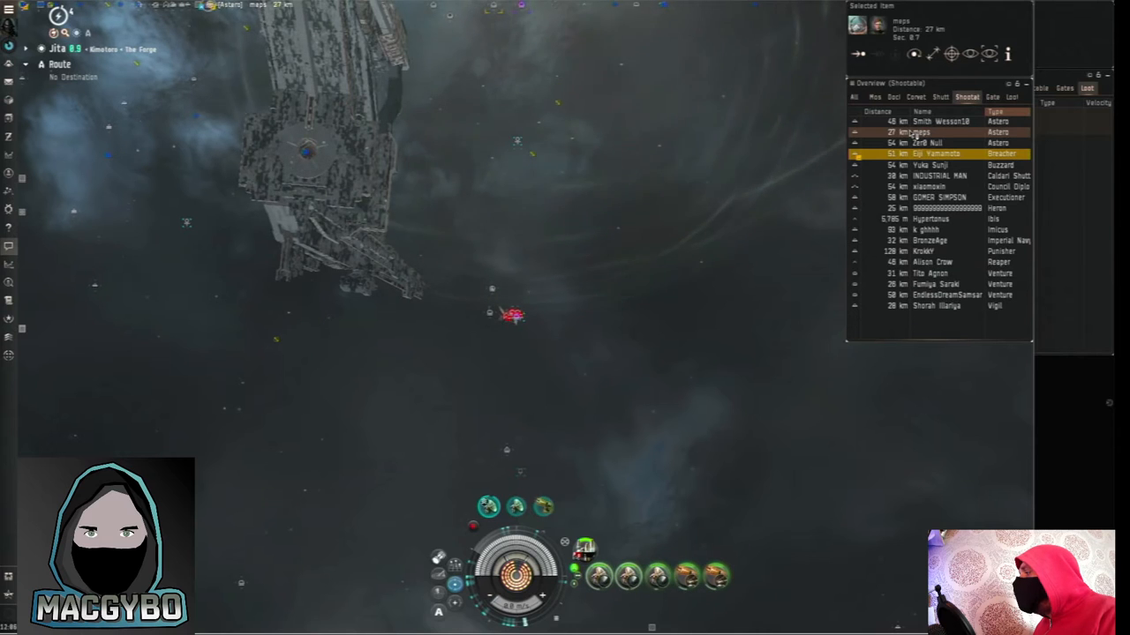
left_click(932, 142)
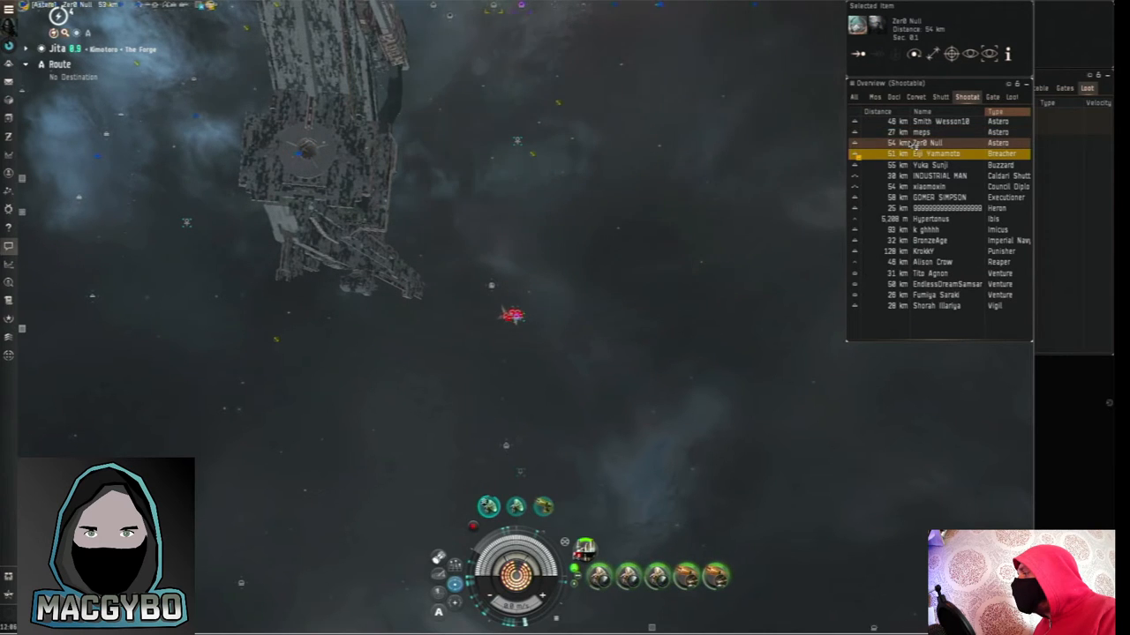
left_click(936, 120)
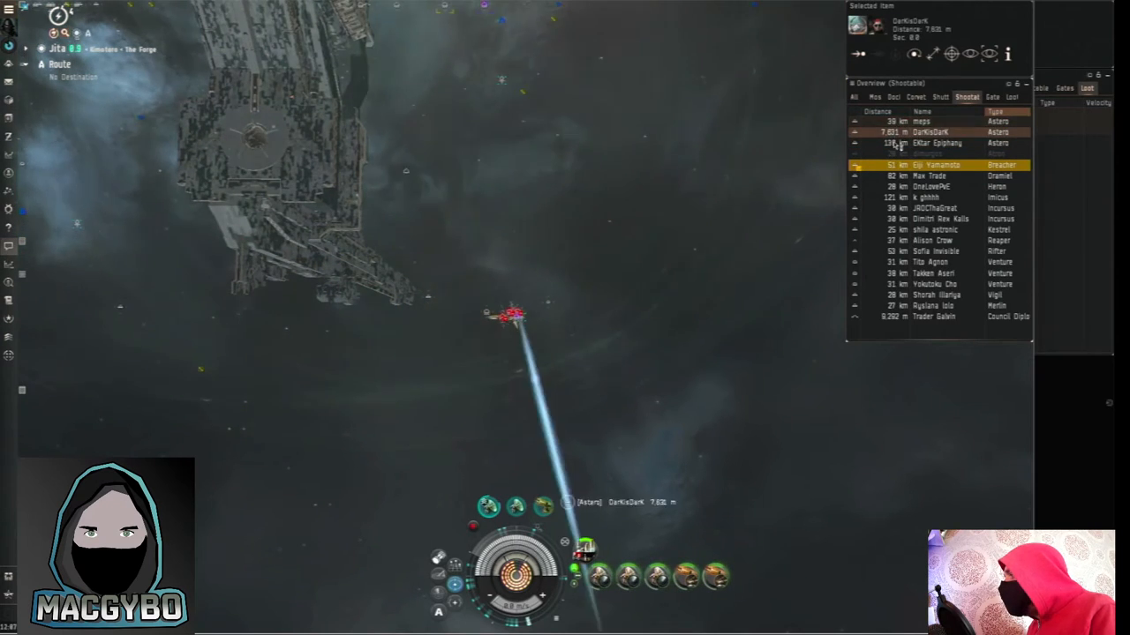
Cycle through more Overview ships, ending on an Astero about 18 km away
left_click(935, 143)
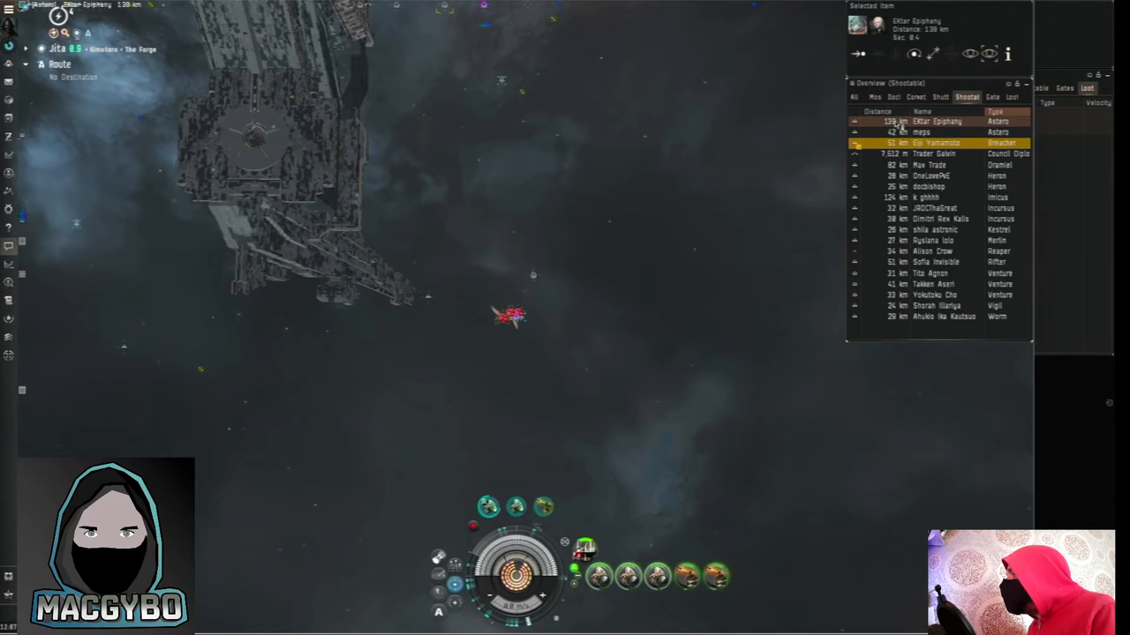
left_click(921, 130)
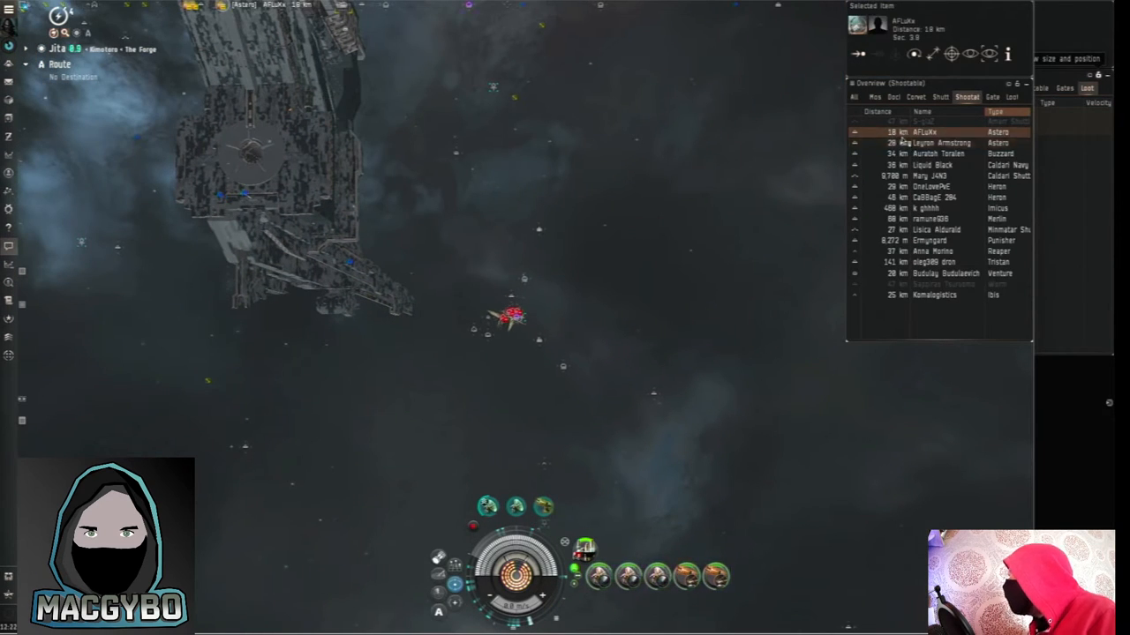
Select further ships near the station as candidate gank targets
left_click(943, 143)
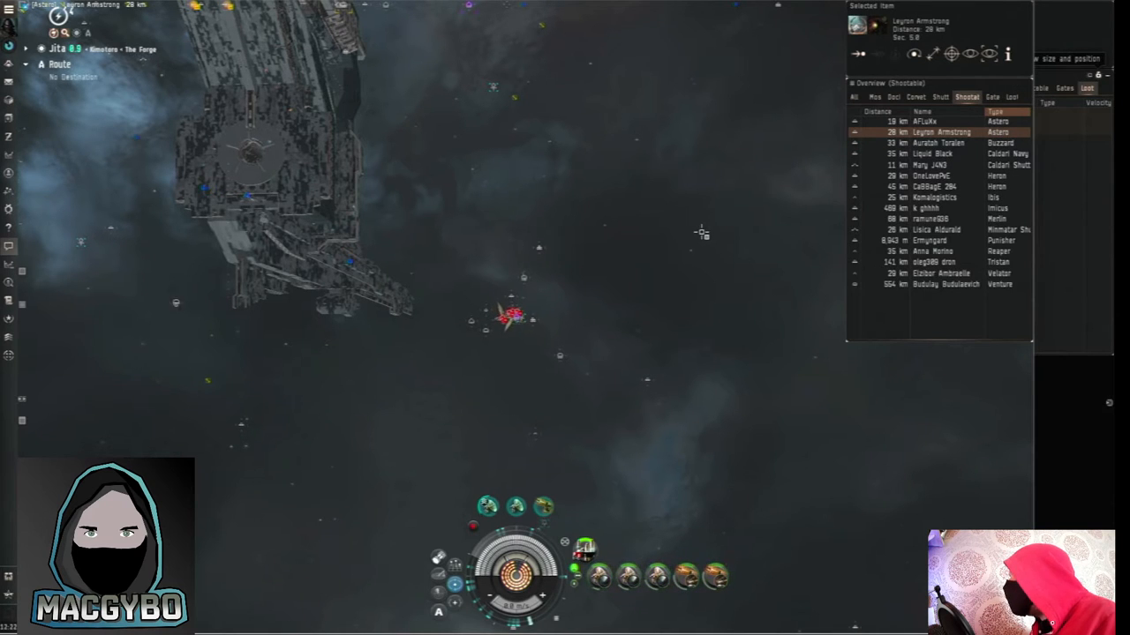
left_click(927, 120)
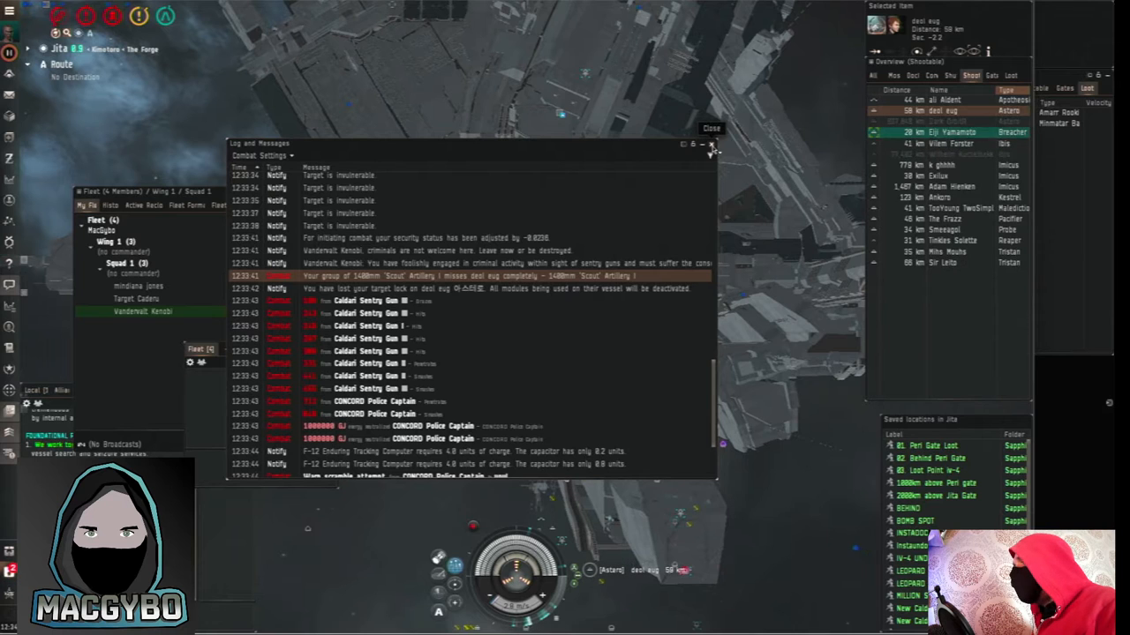
Dismiss the combat messages after the attack and CONCORD response
left_click(713, 145)
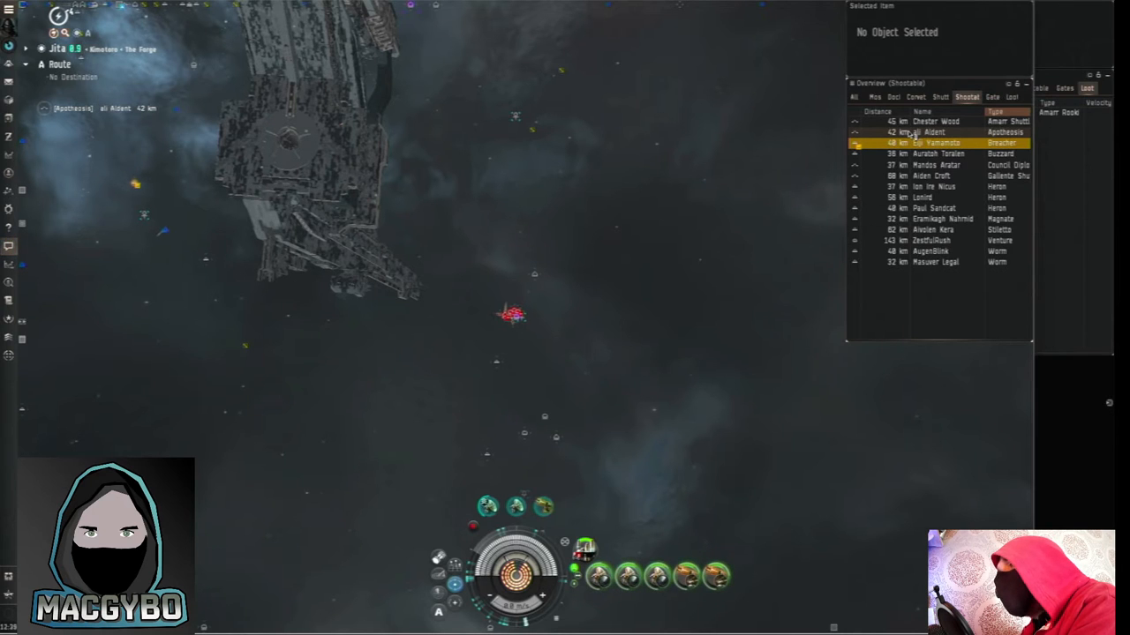
left_click(940, 130)
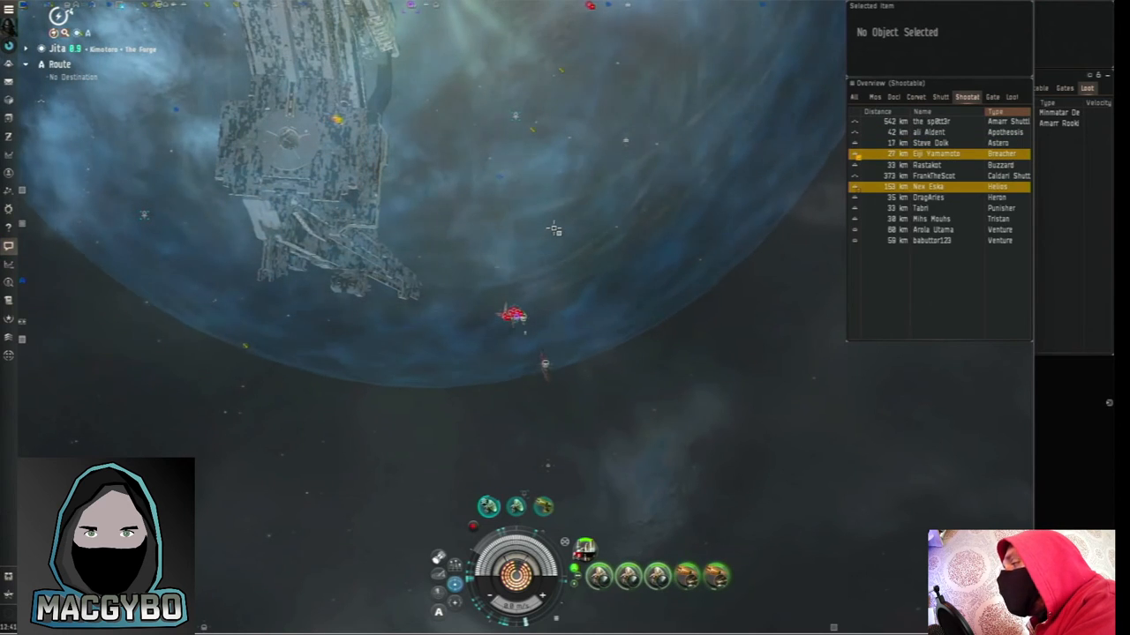
left_click(929, 152)
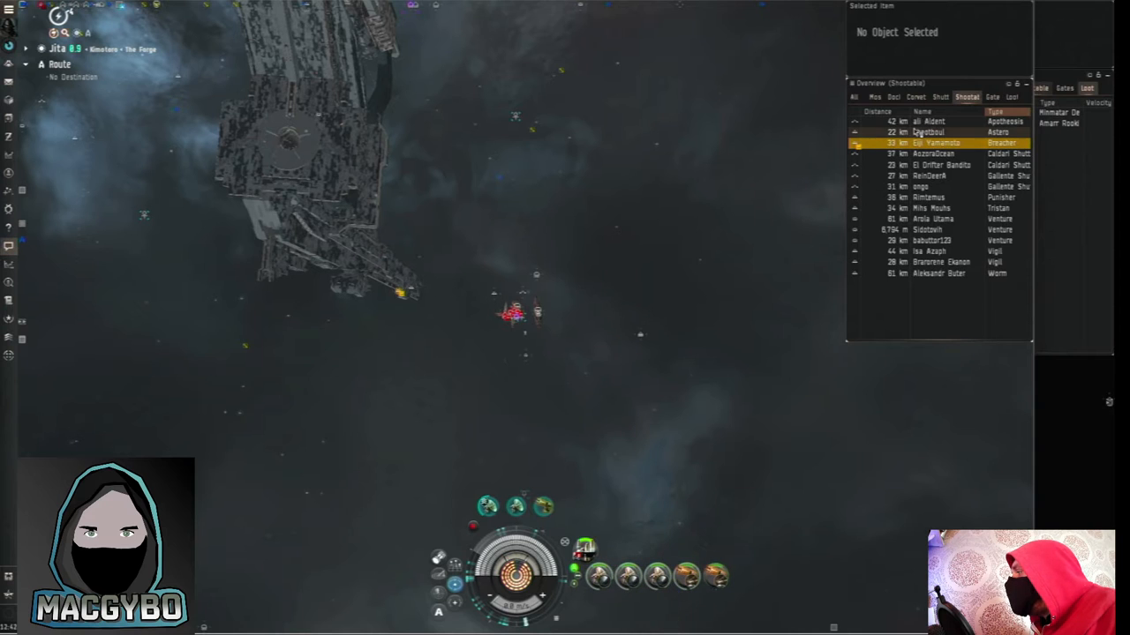
left_click(927, 131)
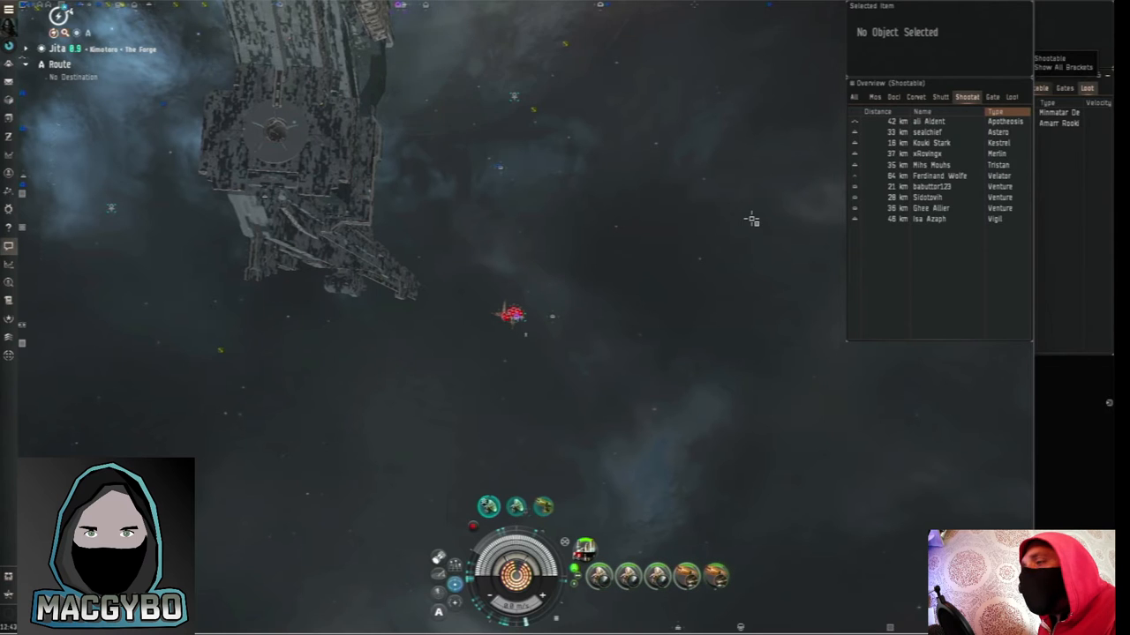
left_click(927, 131)
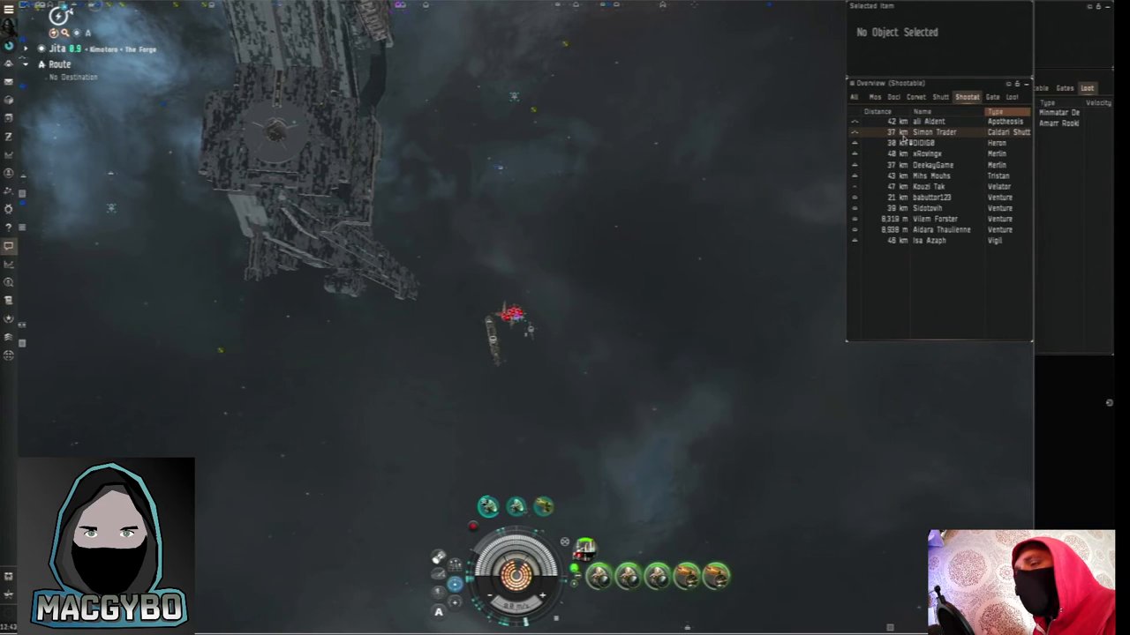
left_click(935, 177)
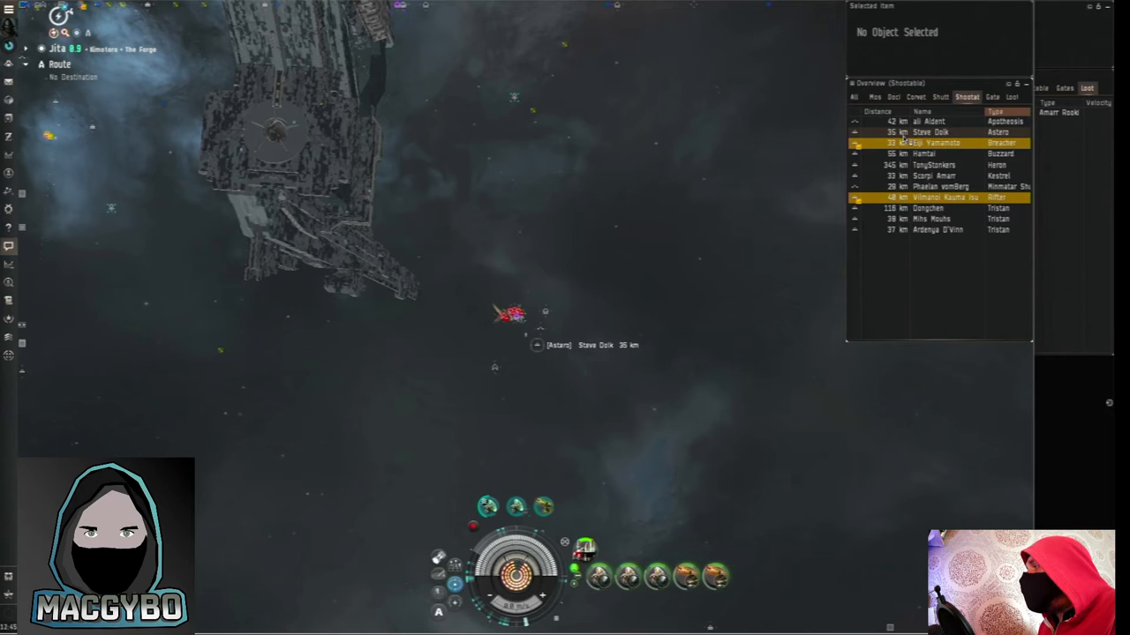
Select the Caldari Navy station in the Overview
left_click(932, 132)
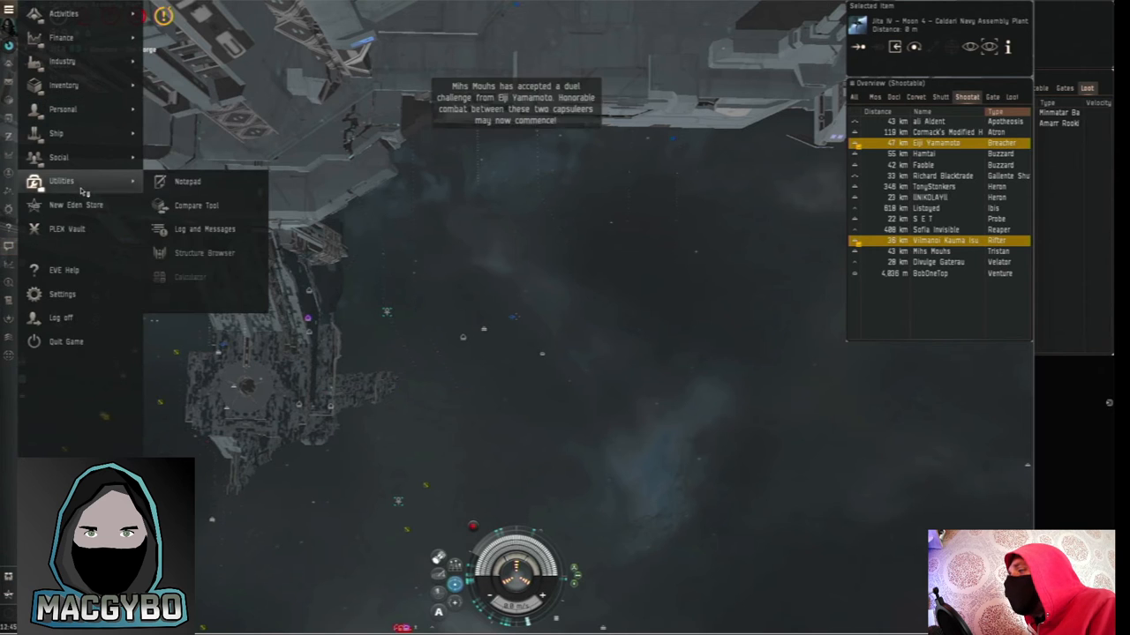
left_click(205, 229)
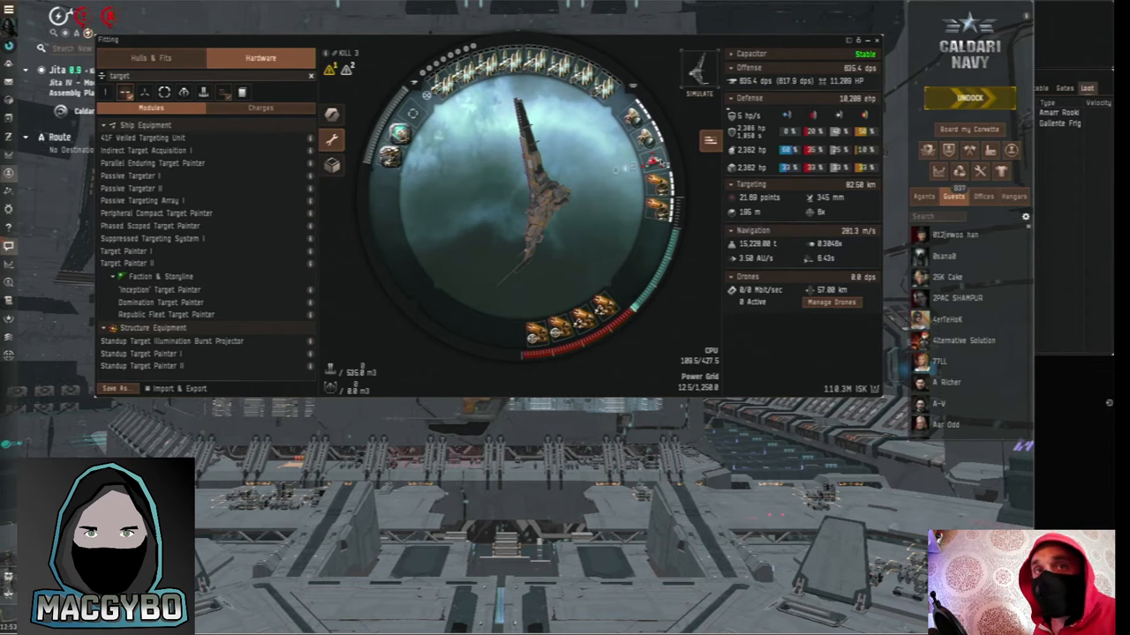
mouse_move(697, 159)
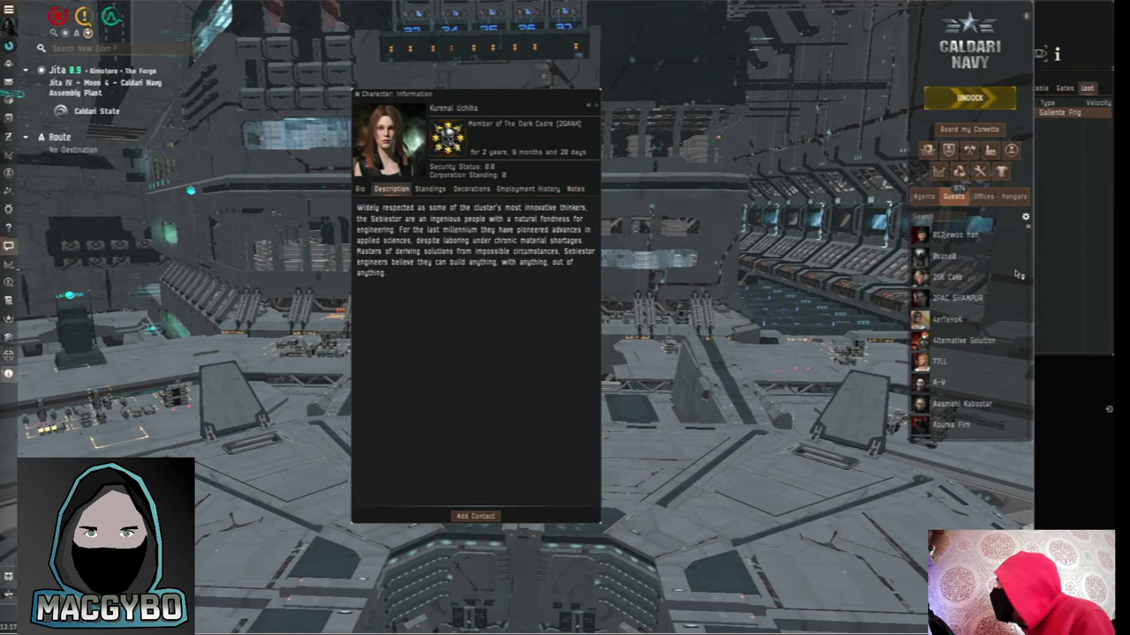
mouse_move(1098, 244)
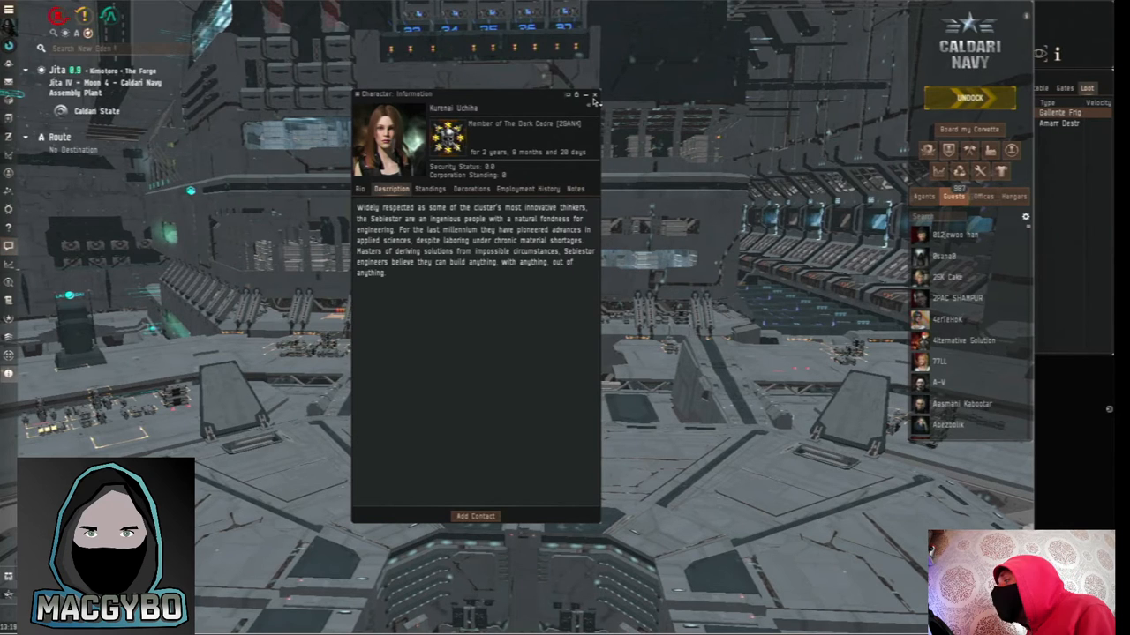
mouse_move(595, 95)
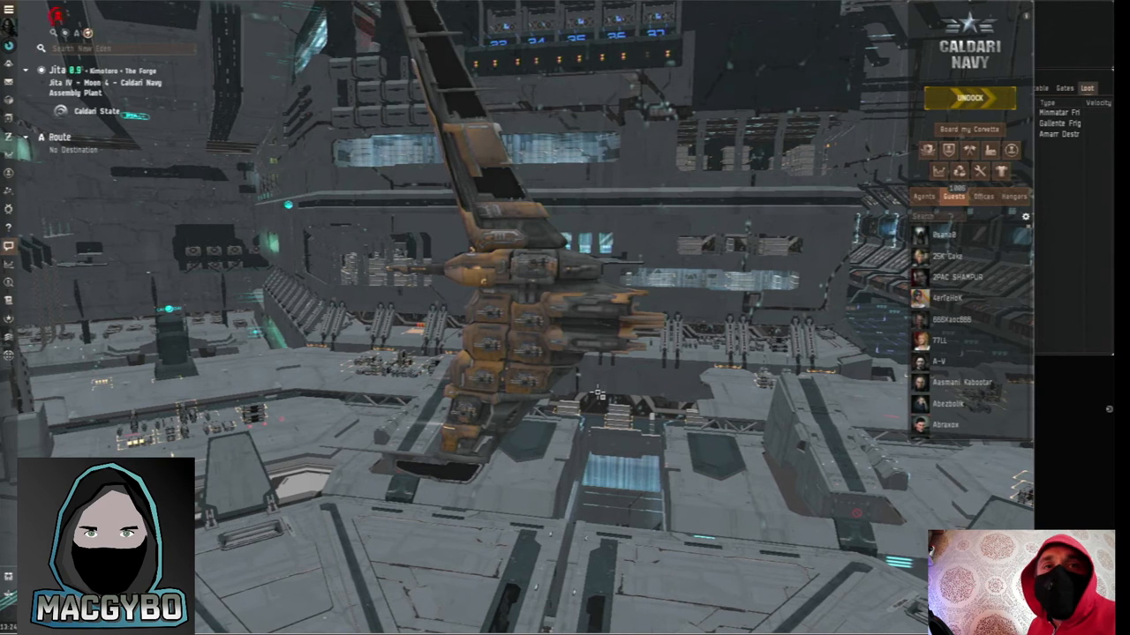
Undock from Jita 4-4 into space beside the wreck
left_click(969, 97)
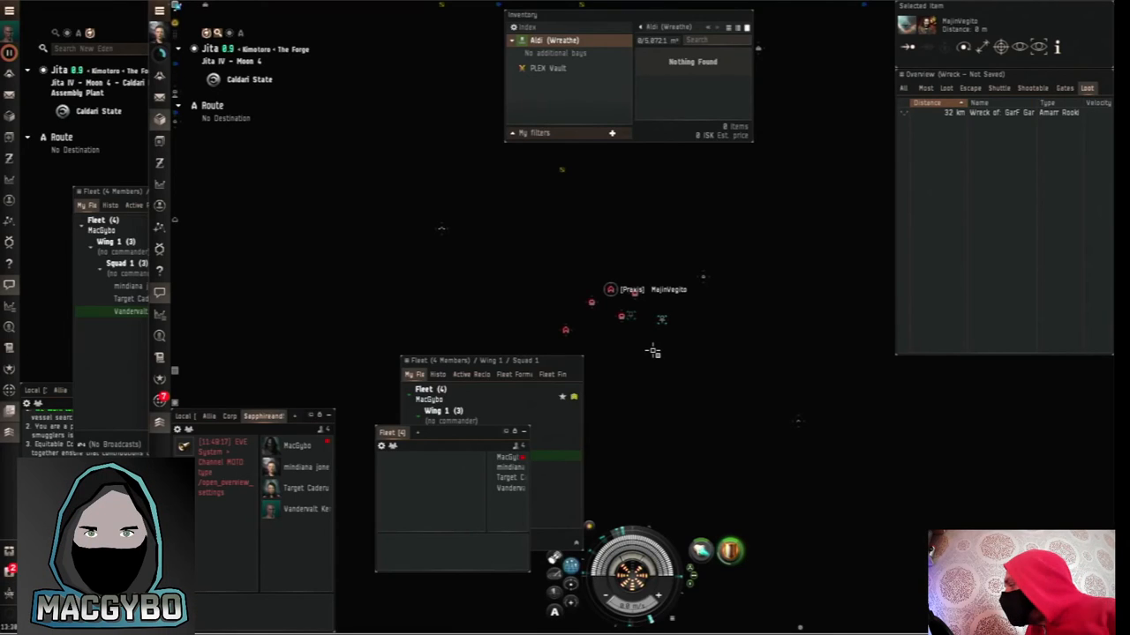
mouse_move(637, 381)
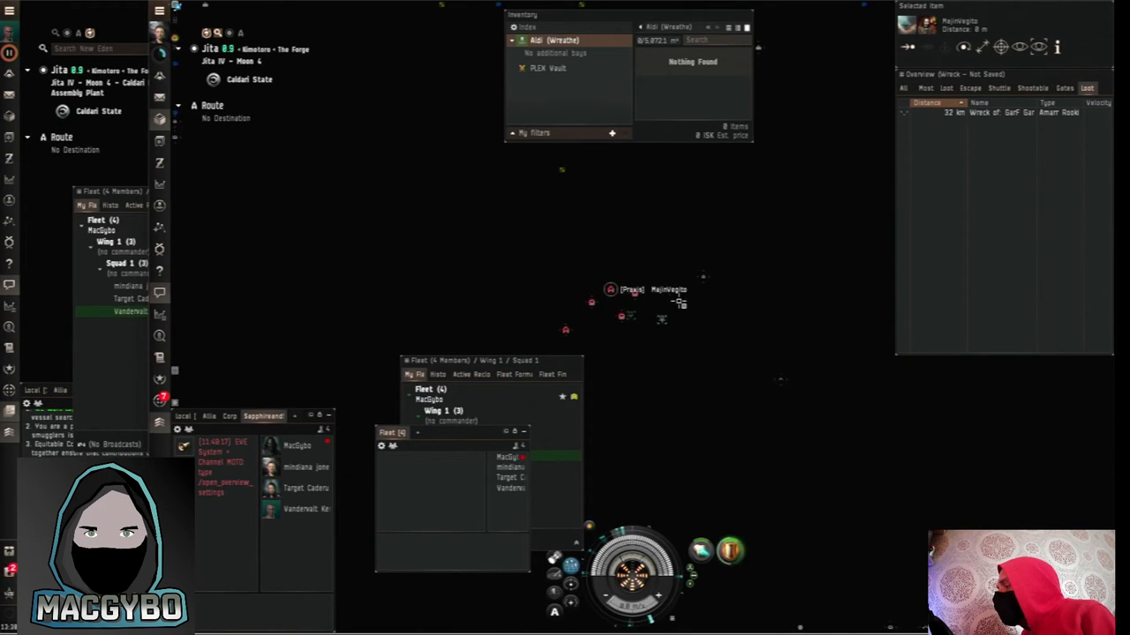
mouse_move(692, 379)
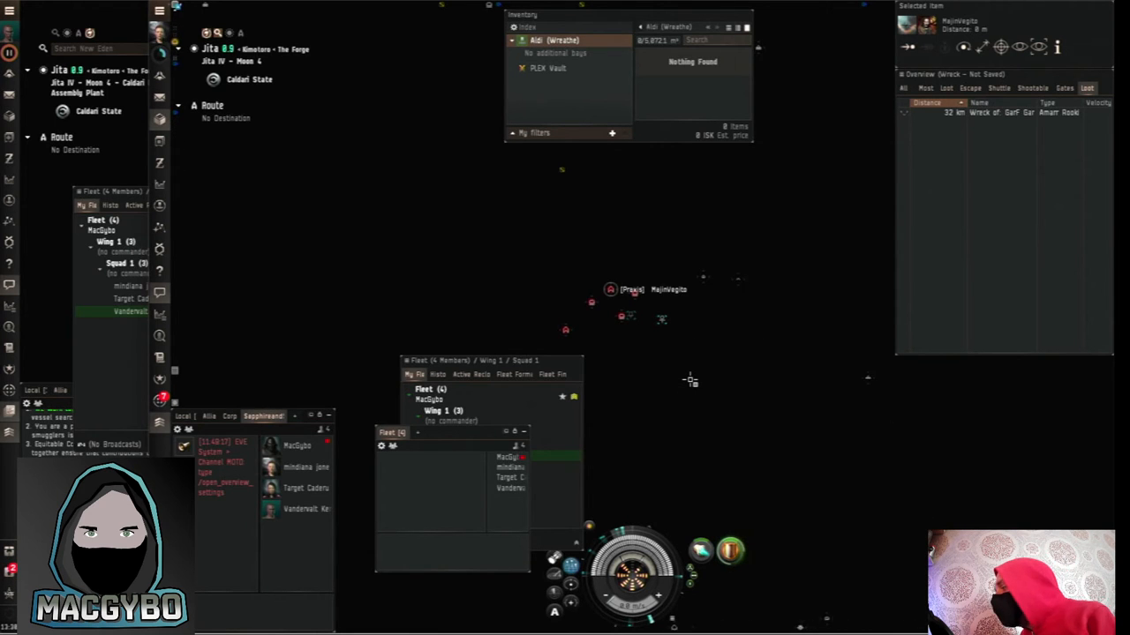
mouse_move(657, 413)
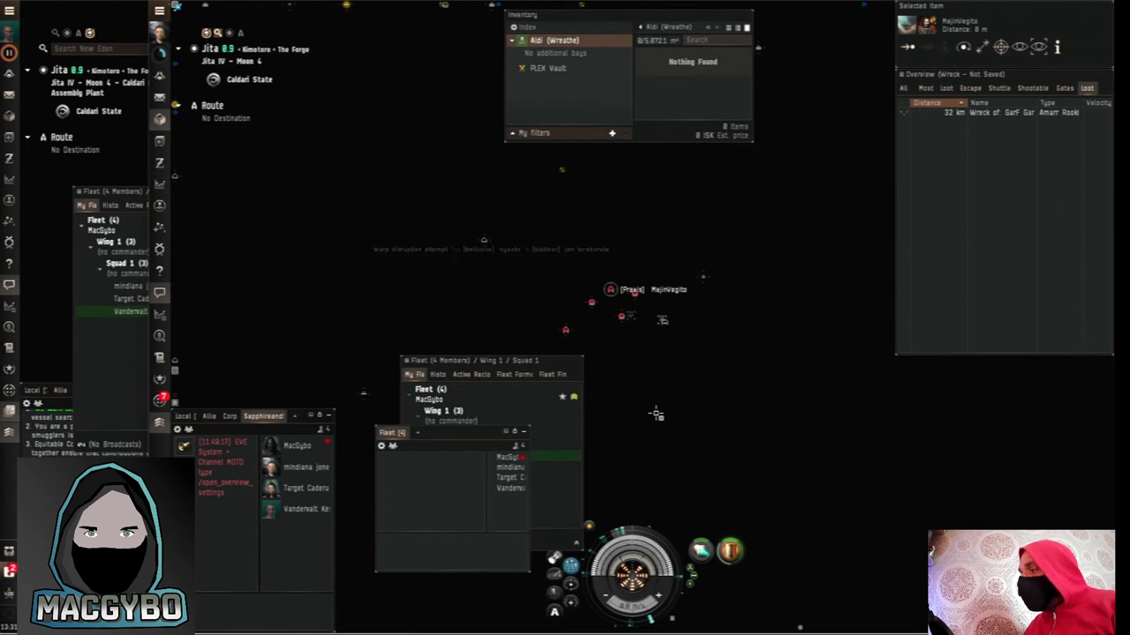
mouse_move(687, 439)
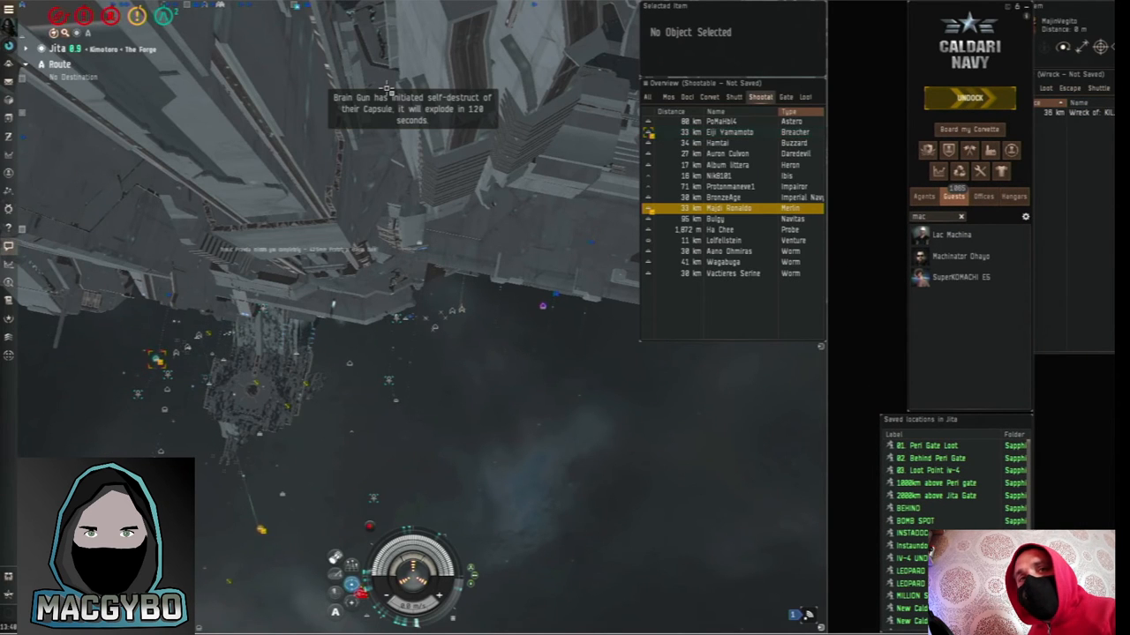
Show the kill report for the destroyed Astero worth over 2.2 billion ISK
left_click(728, 131)
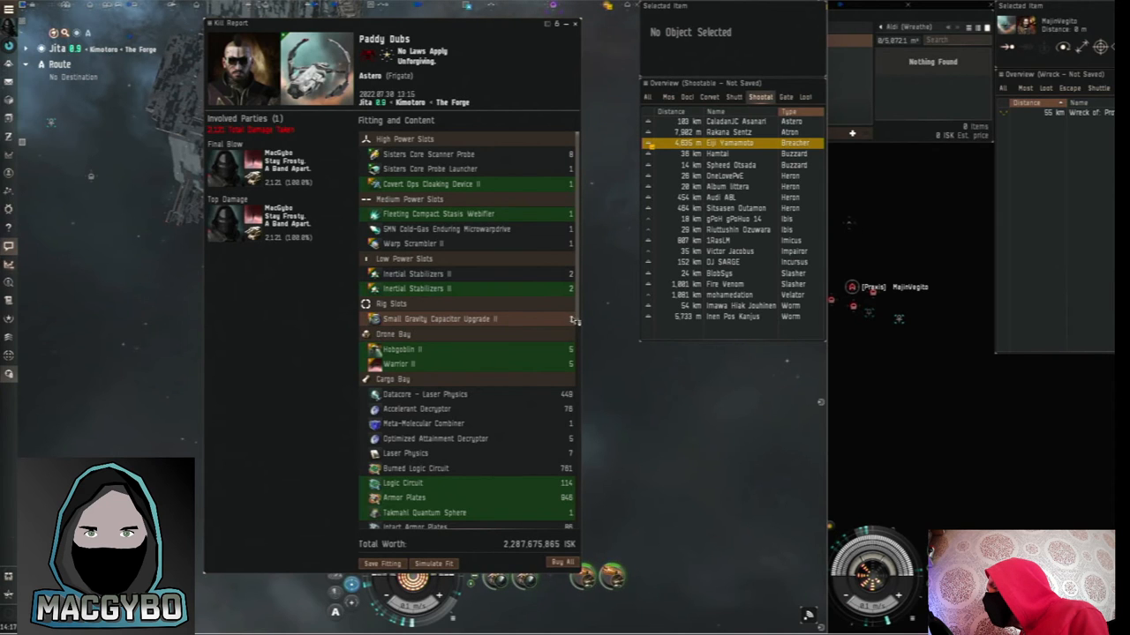
Scroll through the Astero's lost cargo list in the kill report
right_click(438, 318)
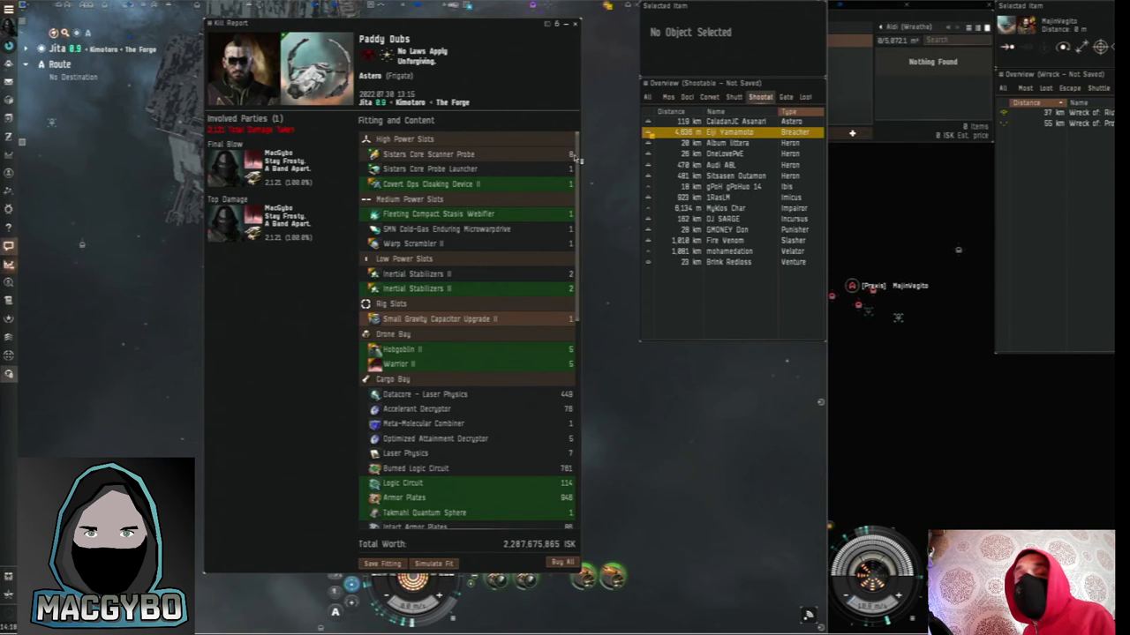
scroll("down", 3)
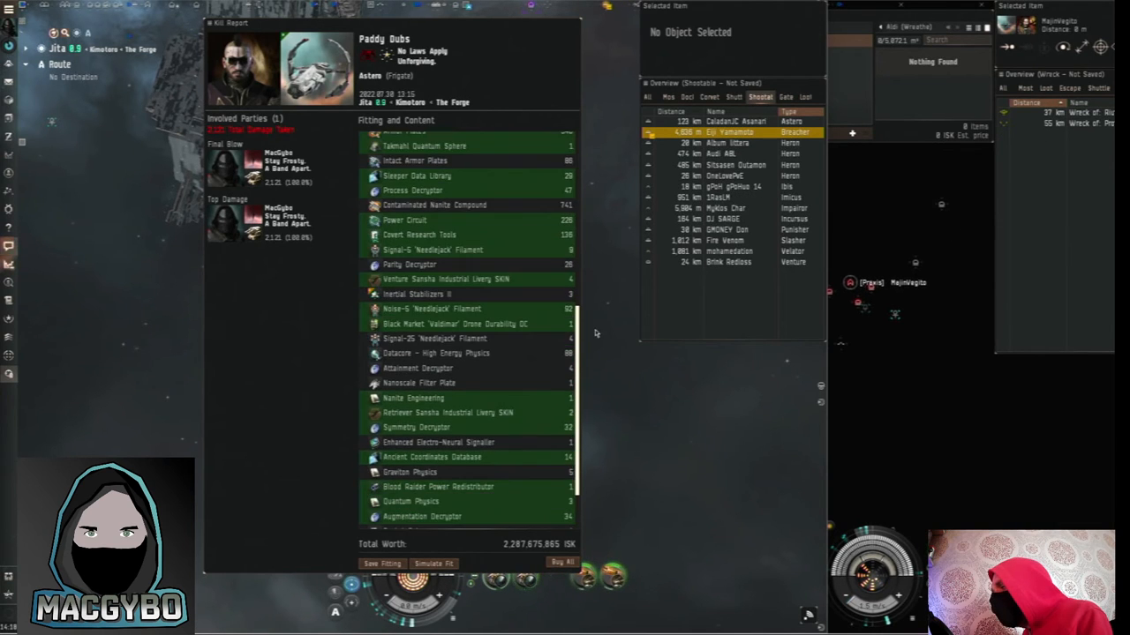
scroll("down", 3)
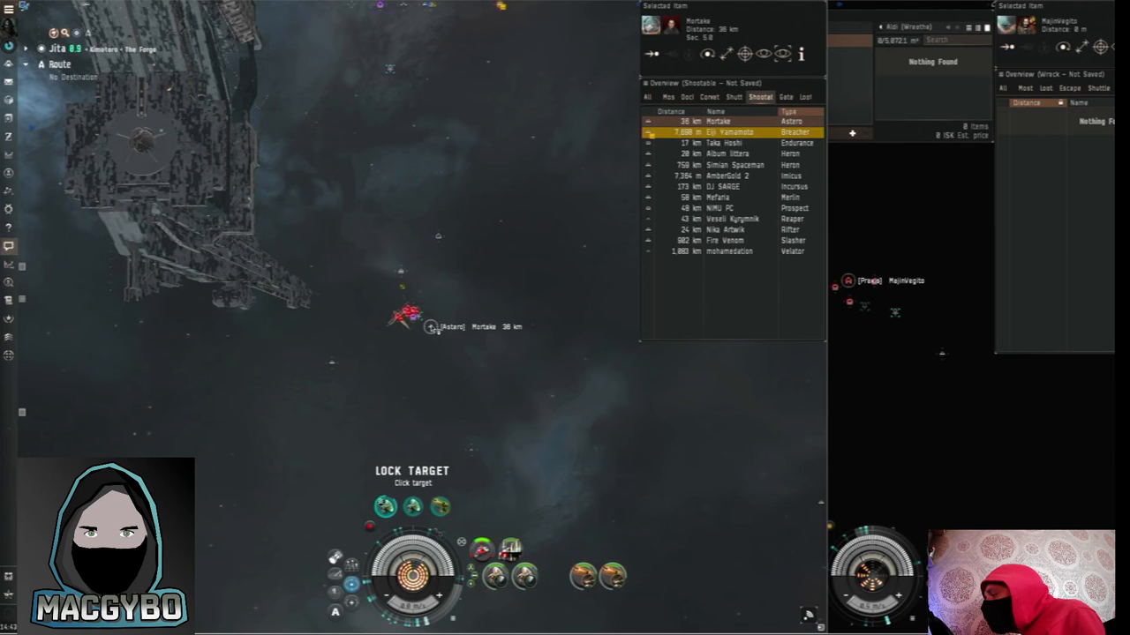
Lock the Astero near the undock, destroy it and view its kill report
left_click(408, 318)
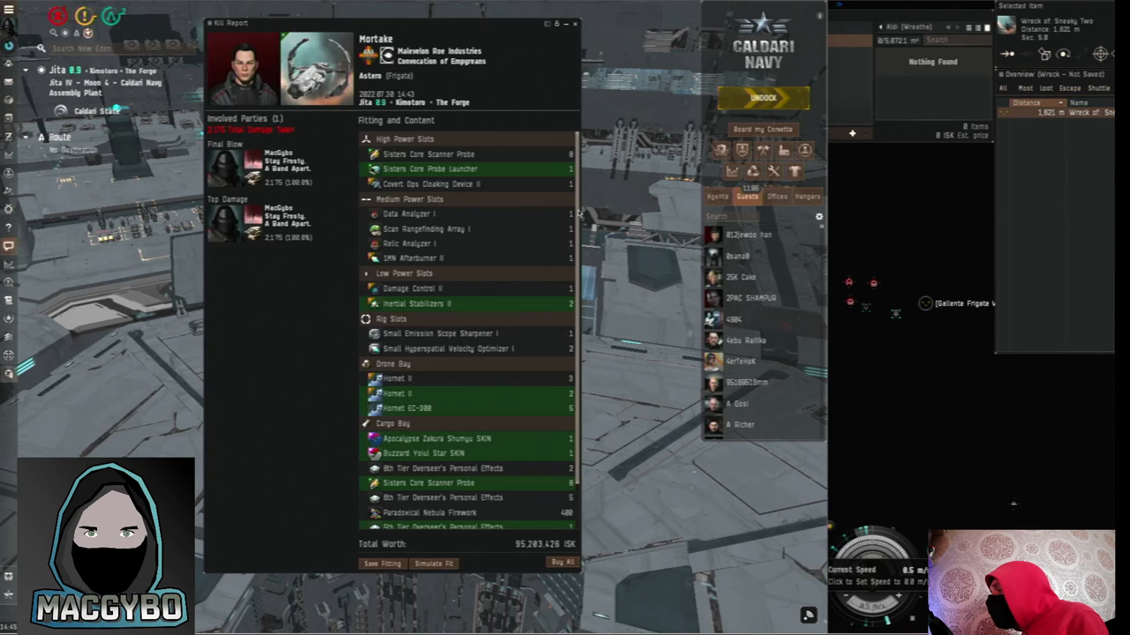
Browse regional market listings for items from the Astero's kill report
scroll("down", 3)
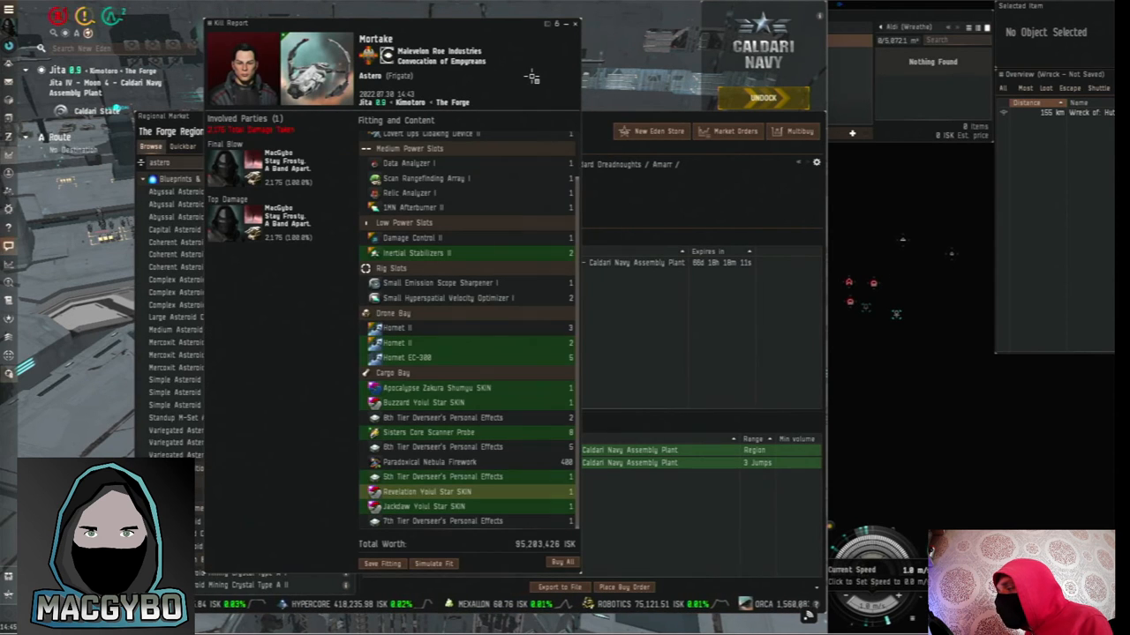
left_click(423, 504)
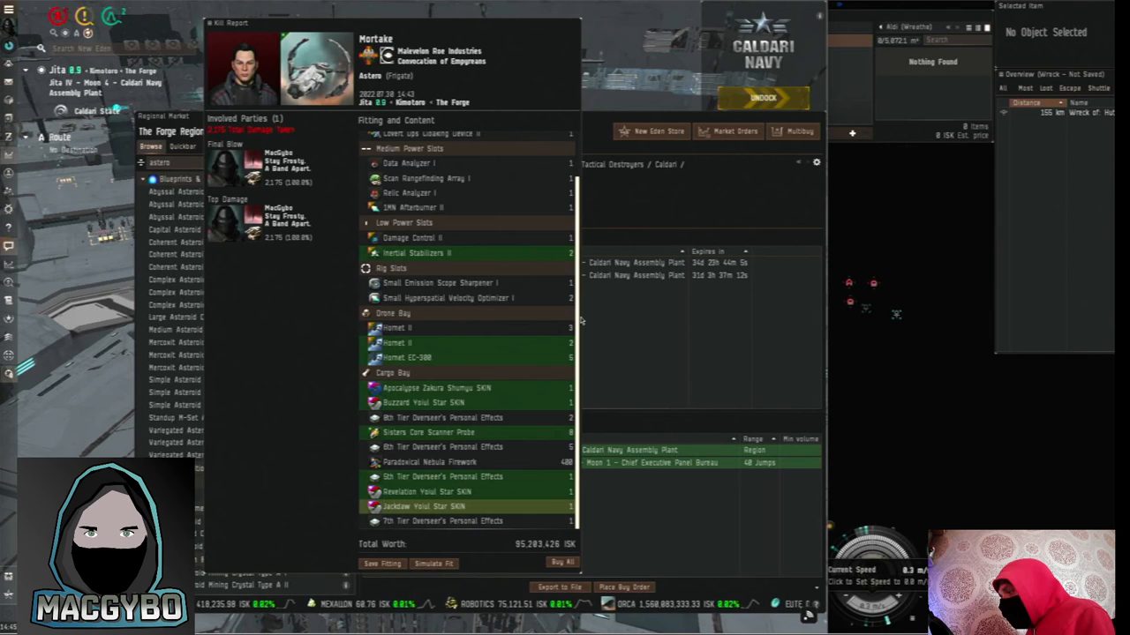
scroll("up", 3)
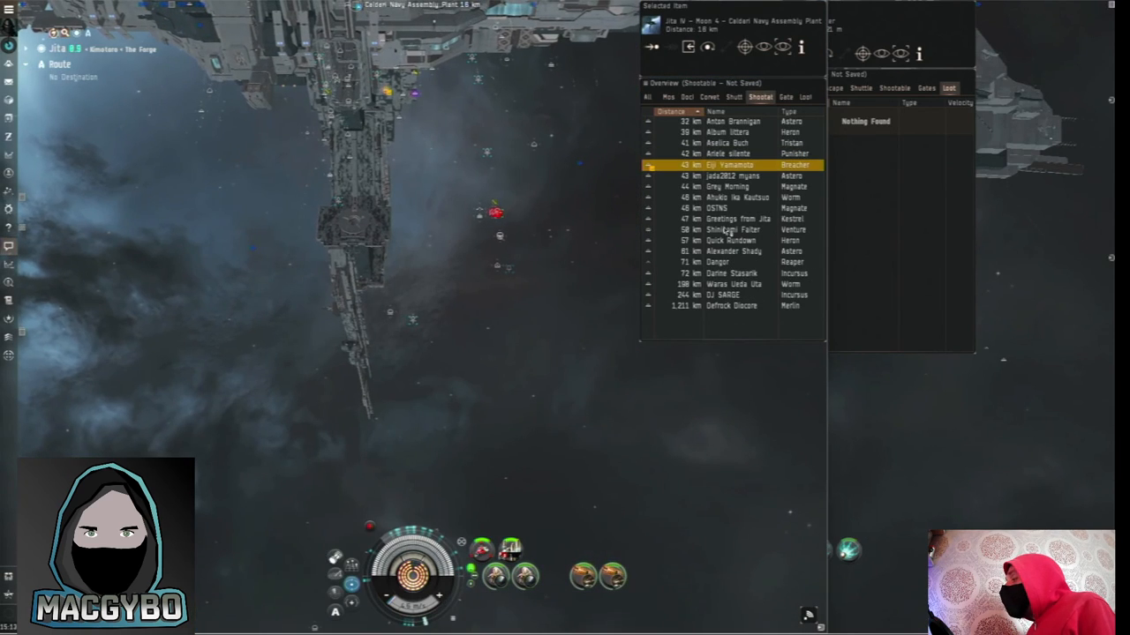
Select and destroy the next ship from the Overview, leaving a frigate wreck about 18 km away
left_click(732, 120)
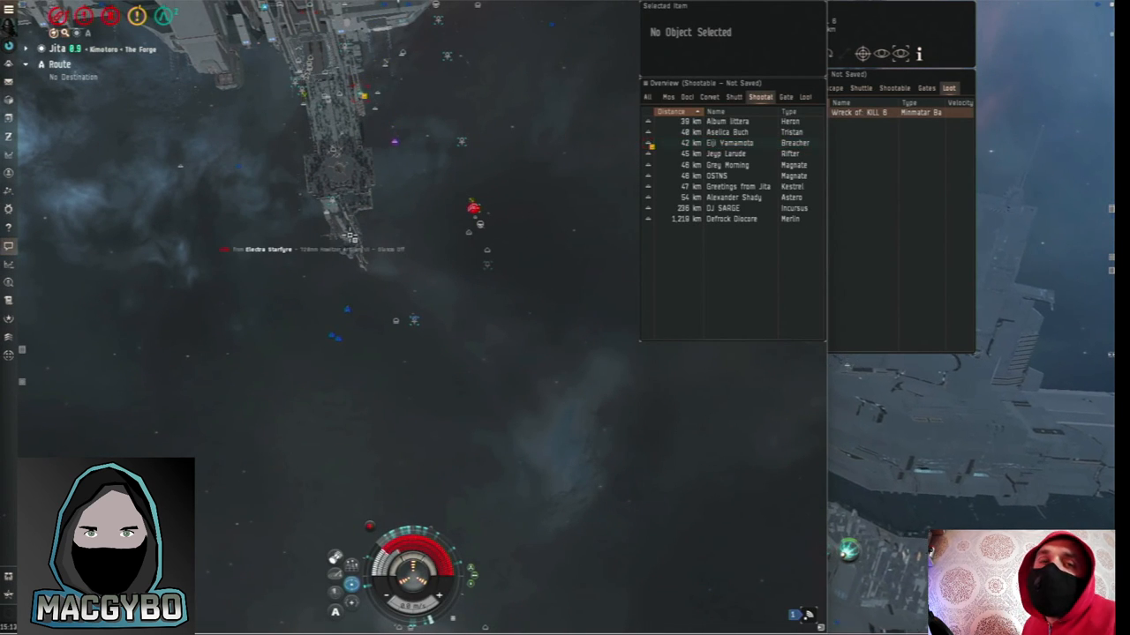
left_click(729, 141)
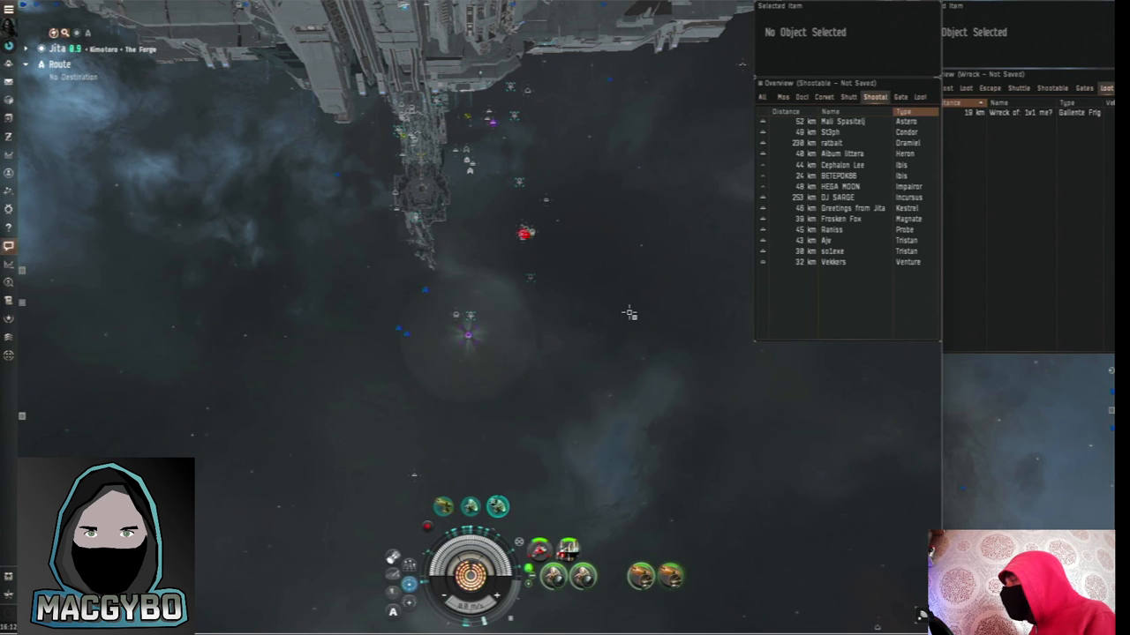
Select the next Overview target and shoot it down, leaving a Gallente frigate wreck
left_click(838, 120)
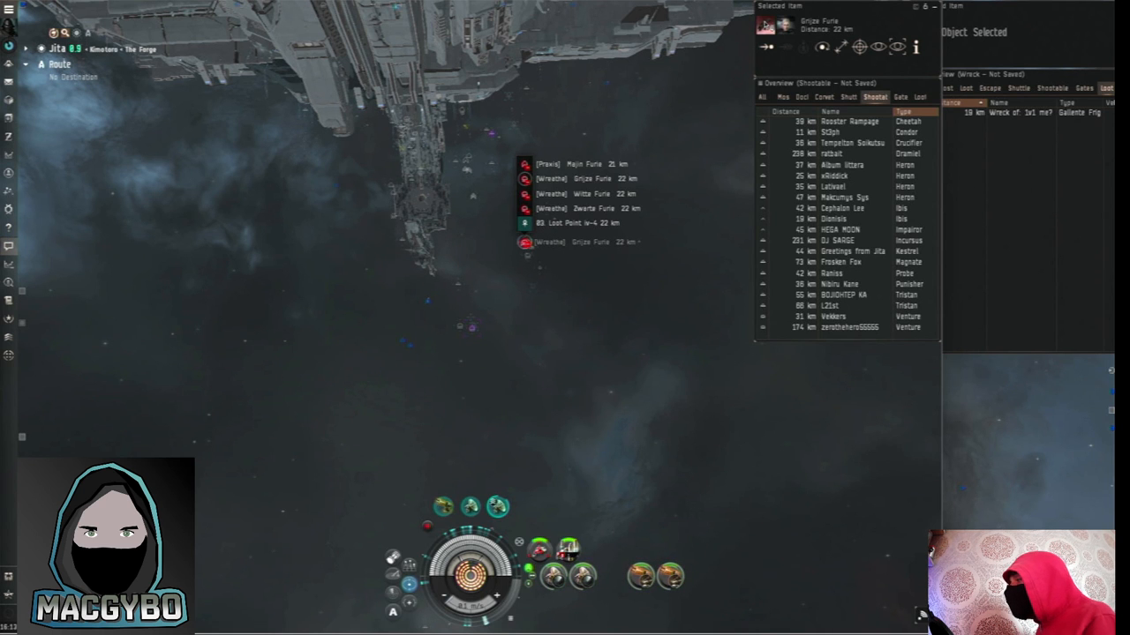
Lock and destroy one more ship from the Overview, adding a Minmatar wreck
left_click(847, 131)
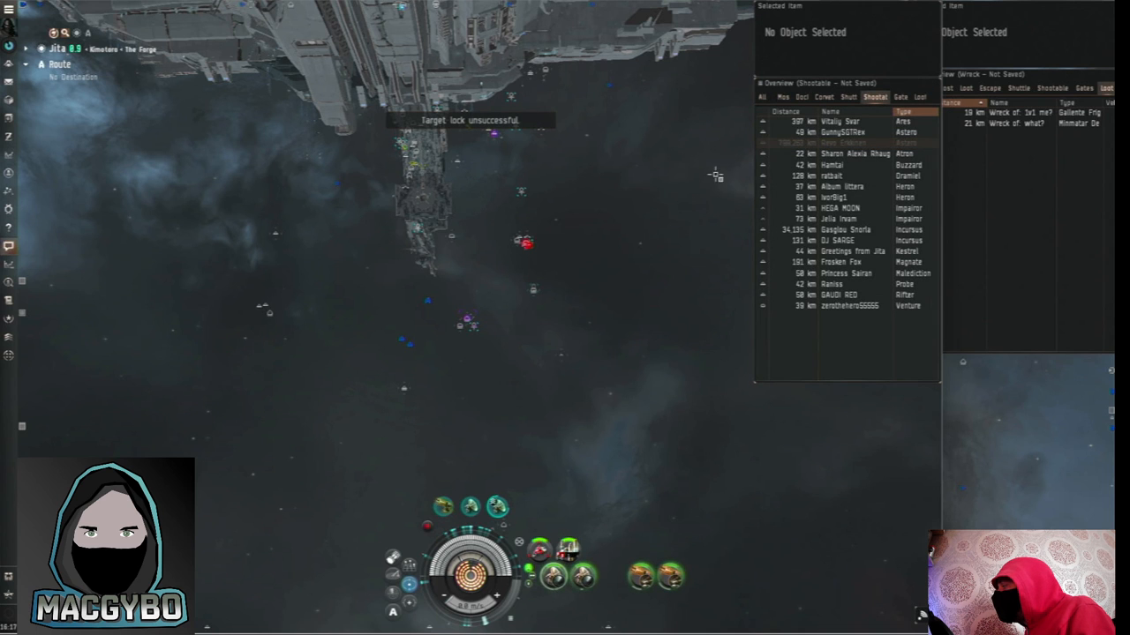
left_click(844, 120)
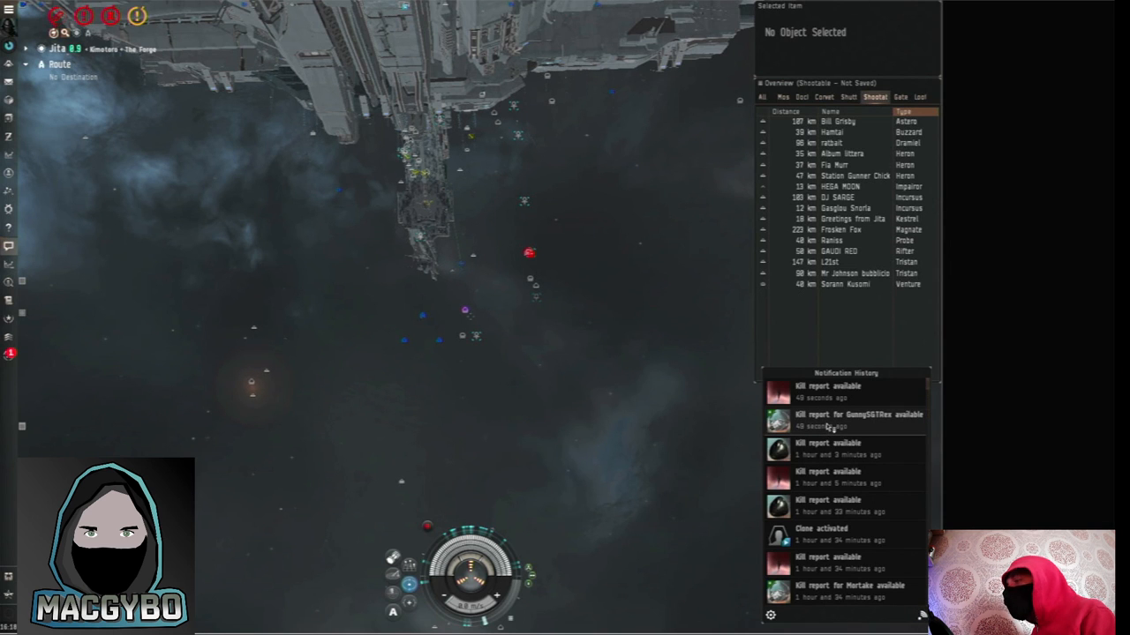
Open the kill report for GunnySGTRex's Astero, worth about 91.5 million ISK
left_click(858, 414)
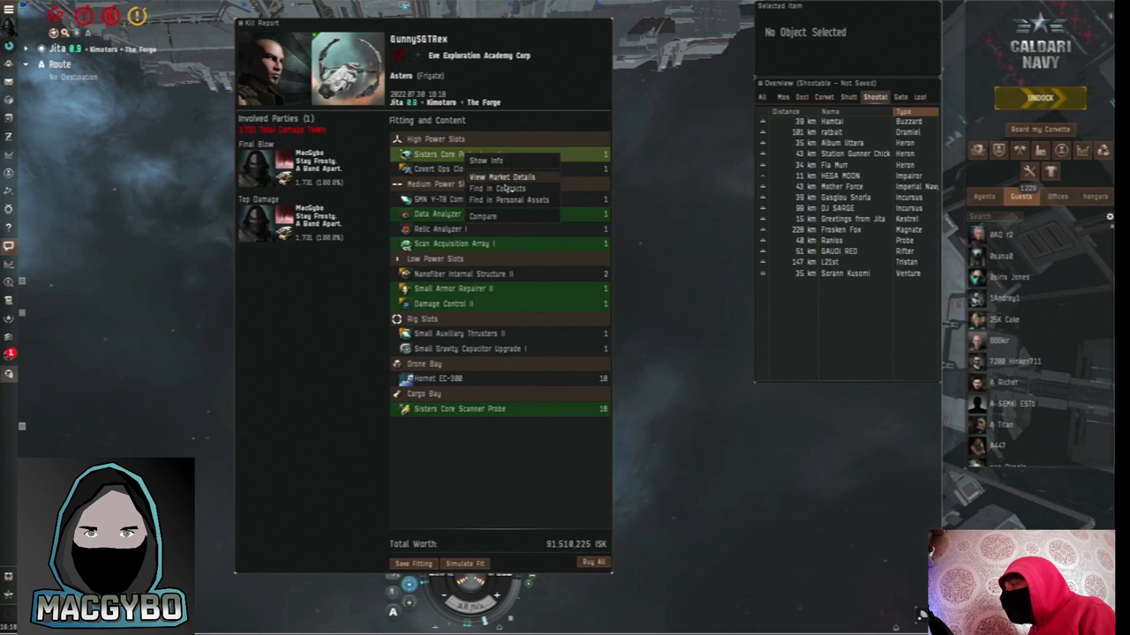
Inspect a fitted module in the Astero kill report via its context menu
left_click(503, 177)
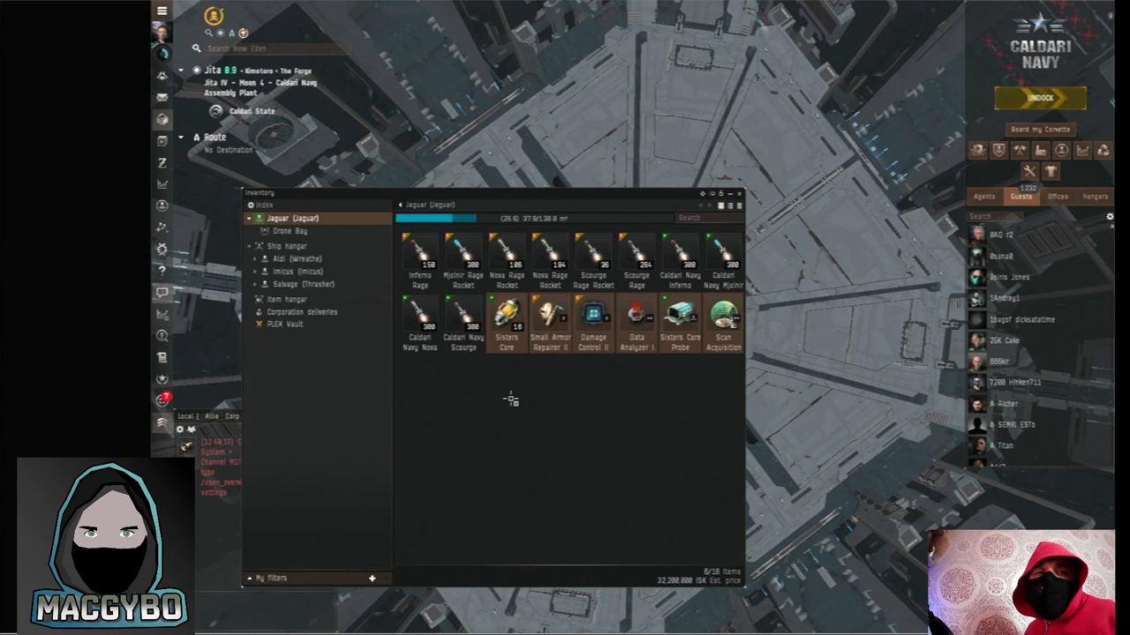
mouse_move(510, 343)
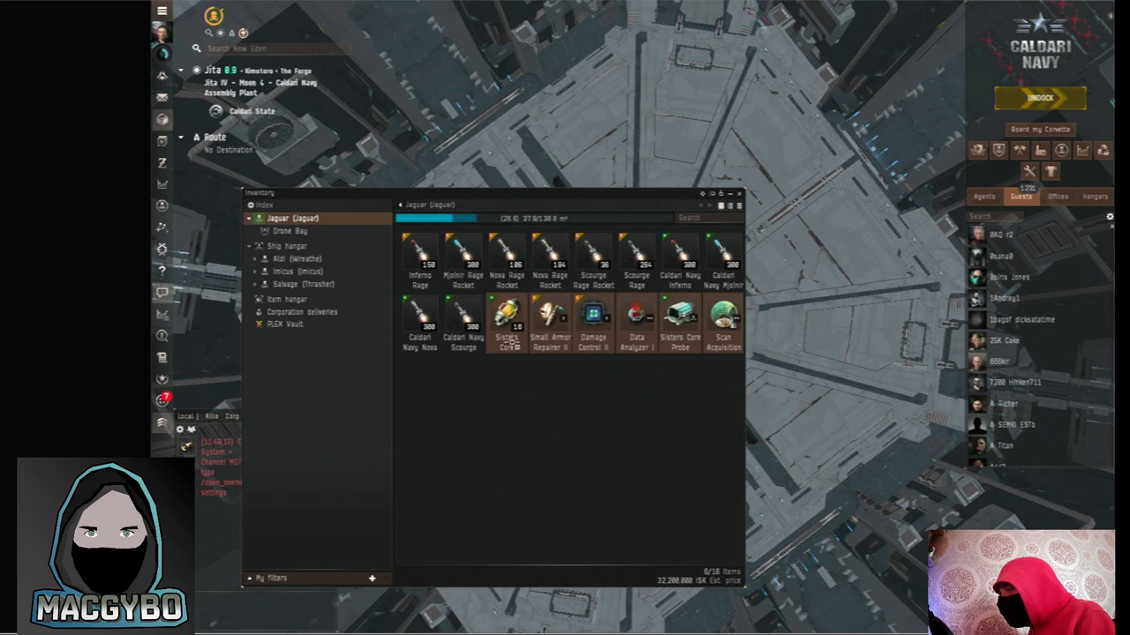